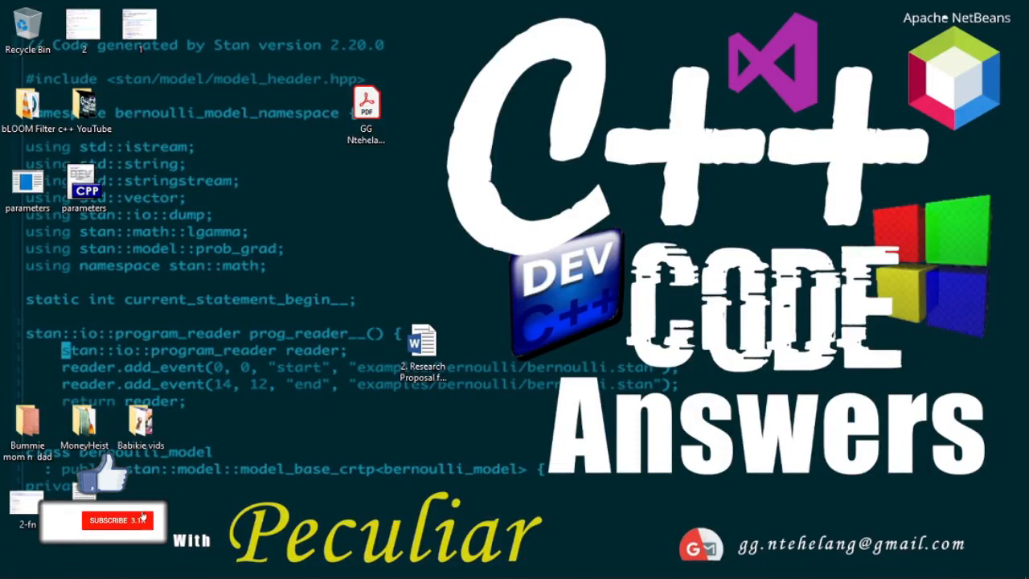
Step: Bring up the Problem 5a.PNG Newton's law image in Photos over the Dev-C++ window
click(116, 520)
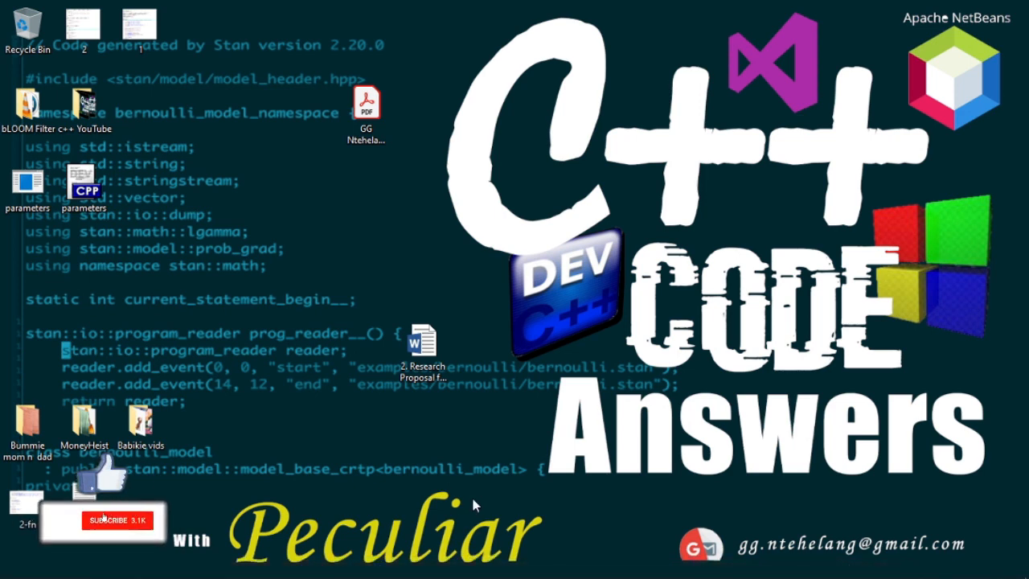
click(118, 520)
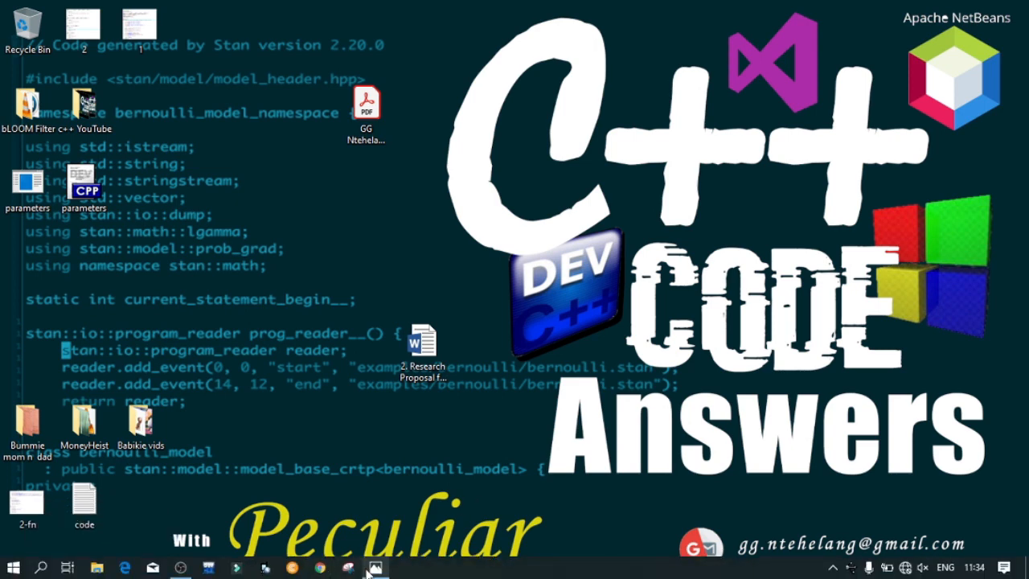
click(373, 565)
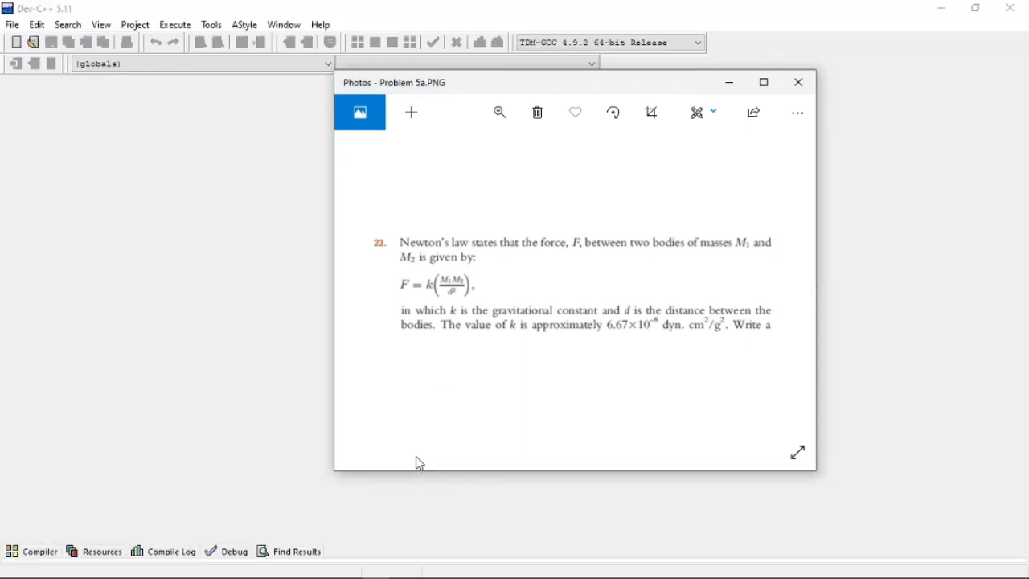
Step: Place Dev-C++ beside the image and start a new untitled source file with #include
click(799, 81)
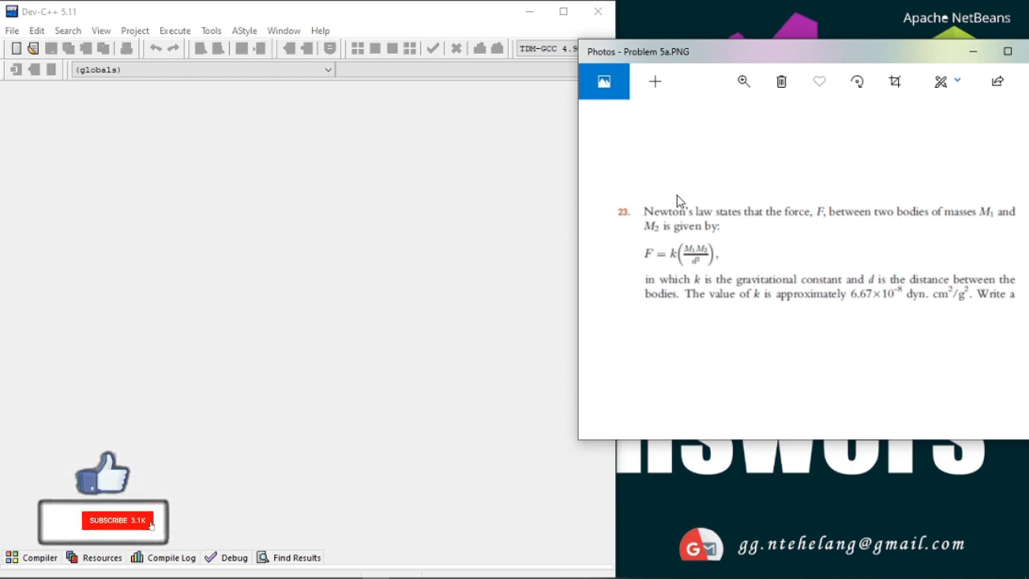
click(121, 522)
text(#include<io>)
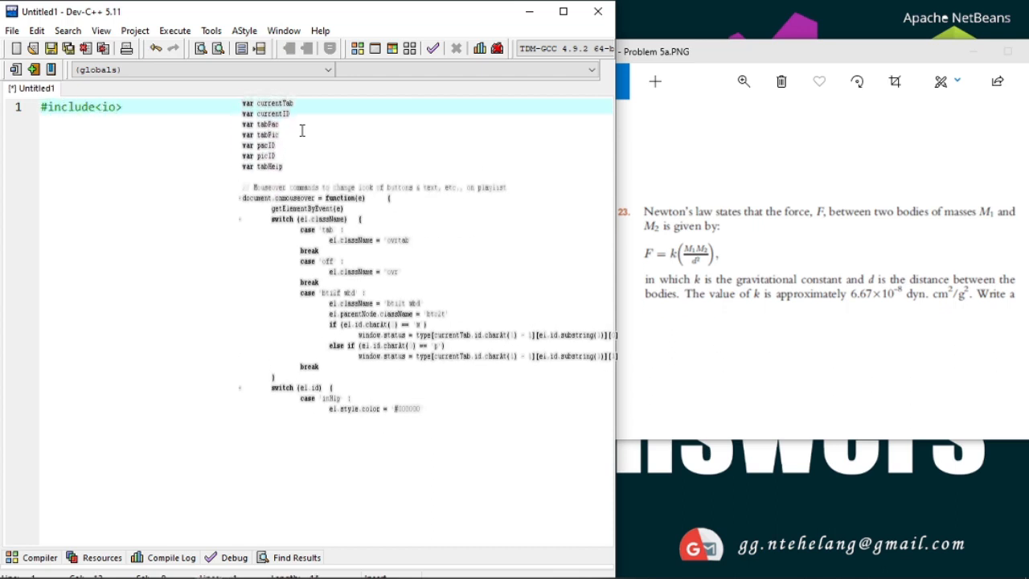
Step: Write #include<iostream> and #include<cmath> on the first two lines
text(stream)
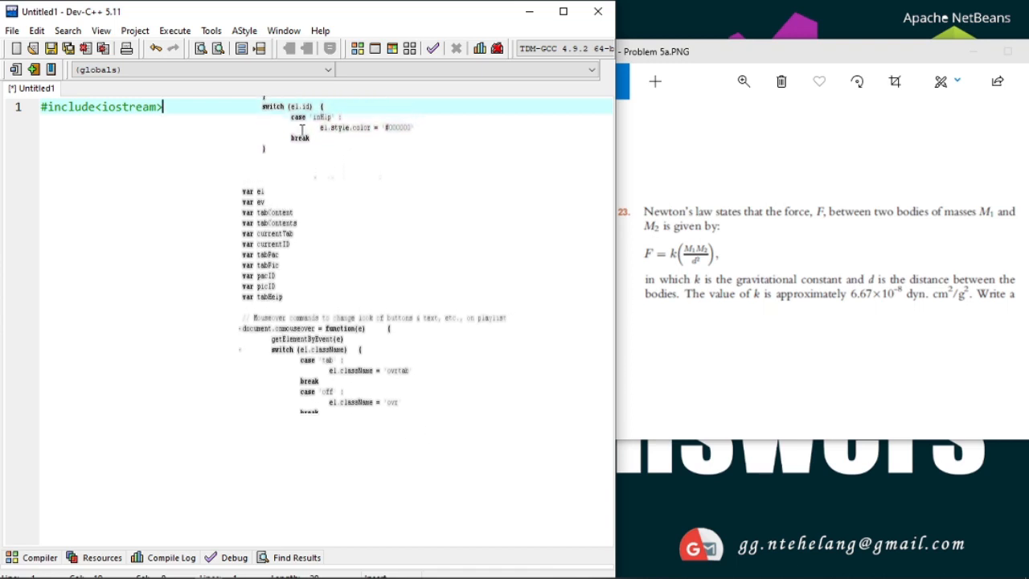
scroll(down, 3)
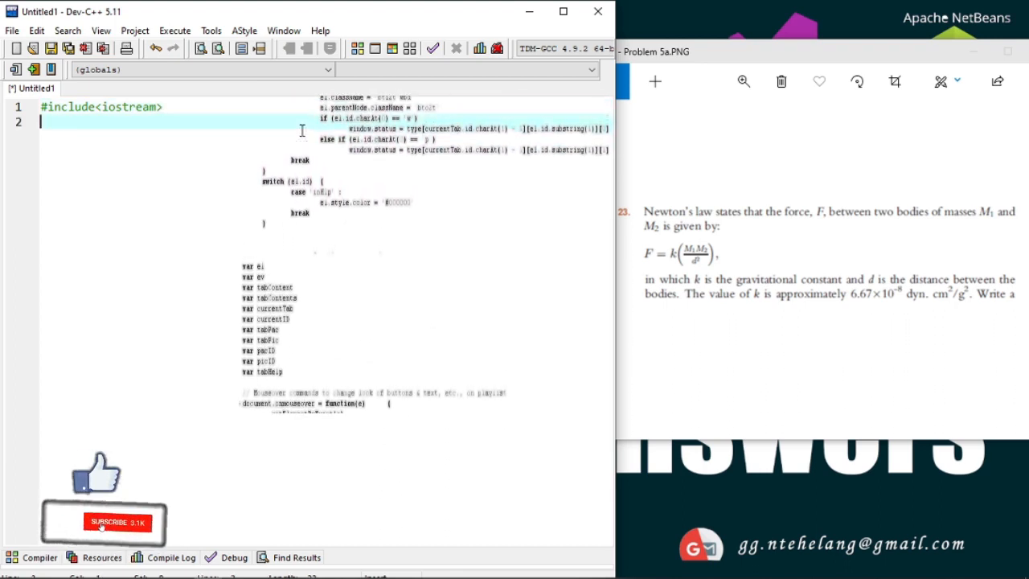
text(#include<c>)
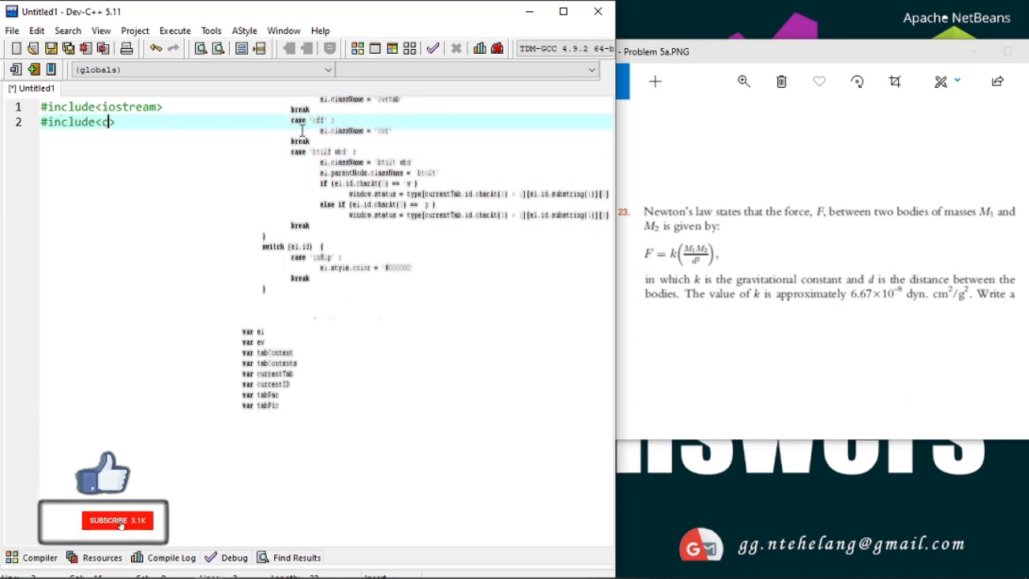
text(math>)
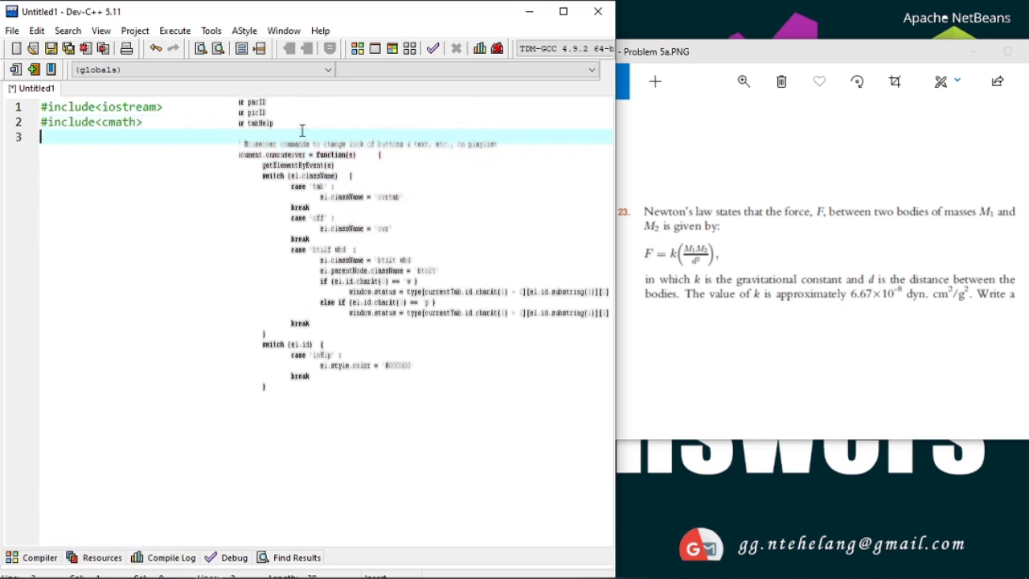
Step: Add using namespace std; on line 3 and leave a blank line below it
text(using)
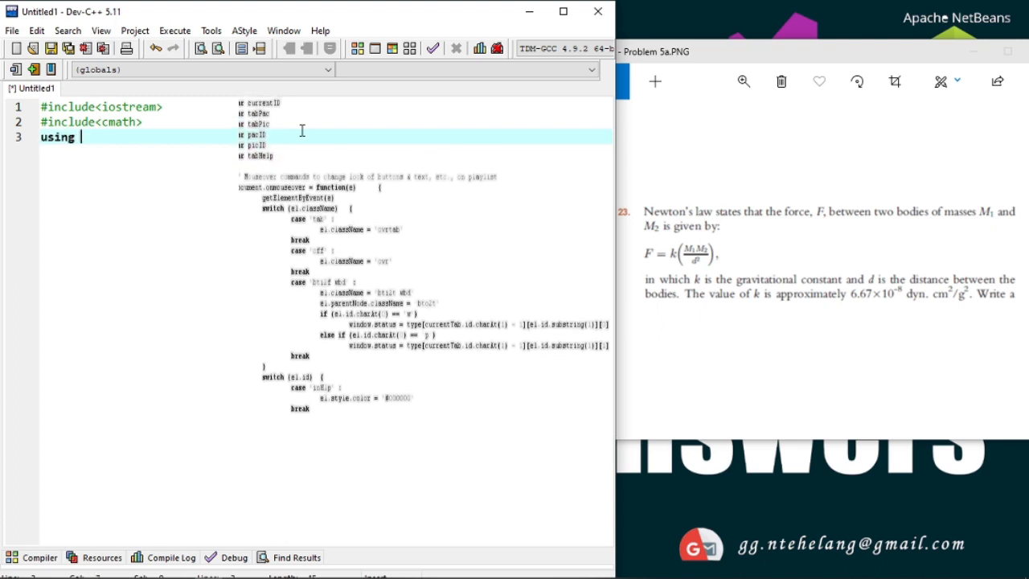
text(namespace std;)
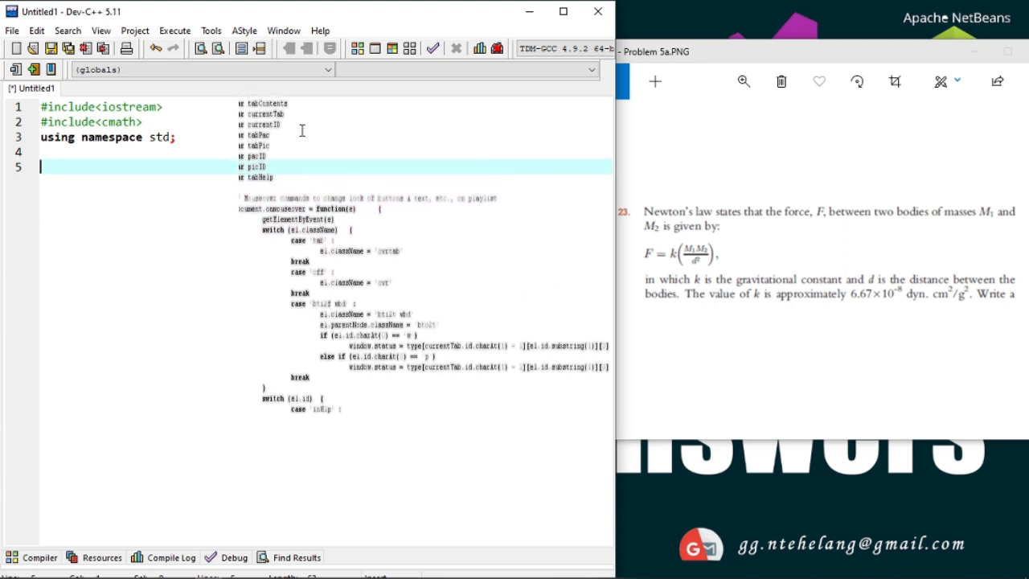
scroll(down, 3)
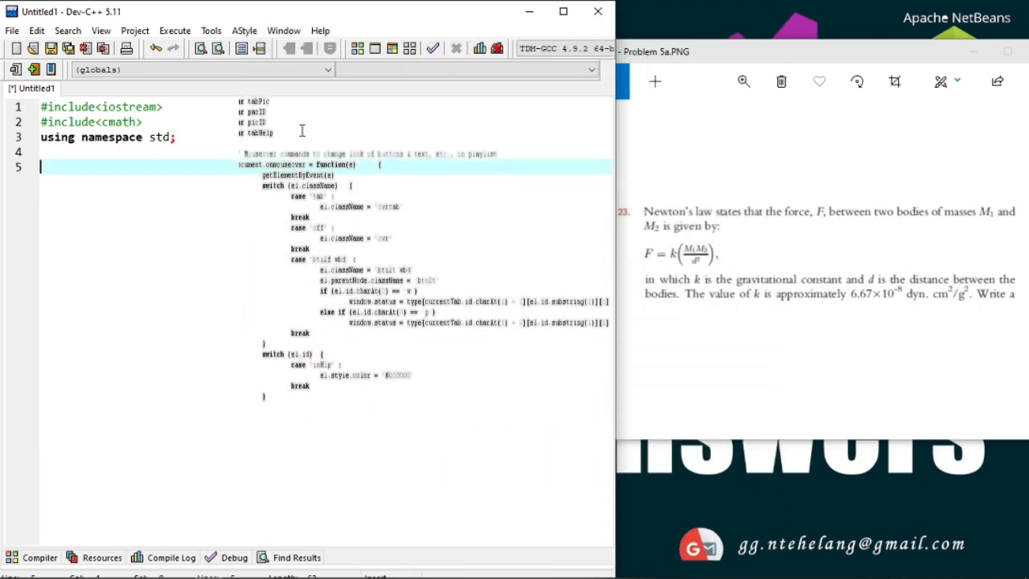
Step: Write an empty int main () function with opening and closing braces
text(i)
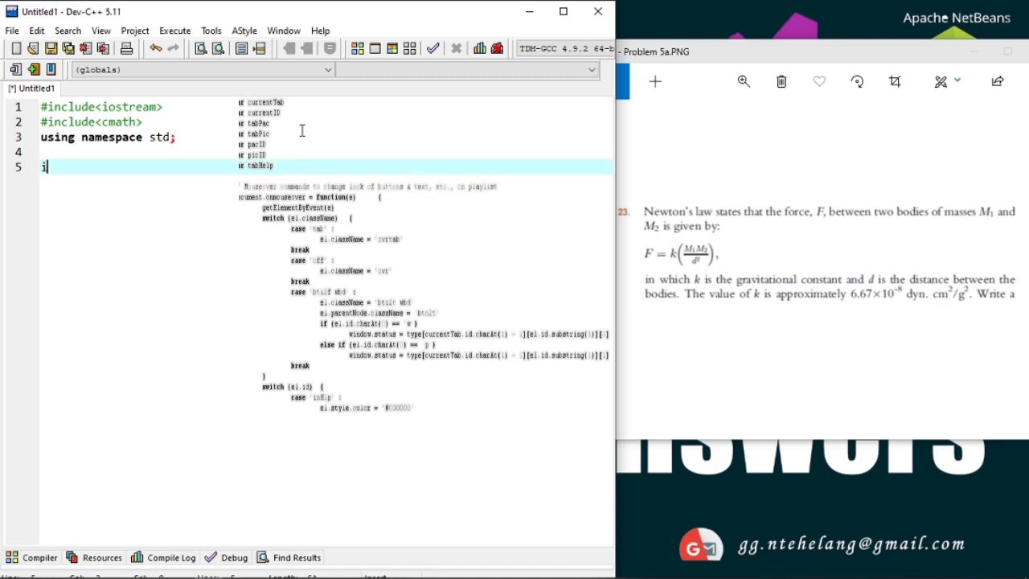
text(nt main ()
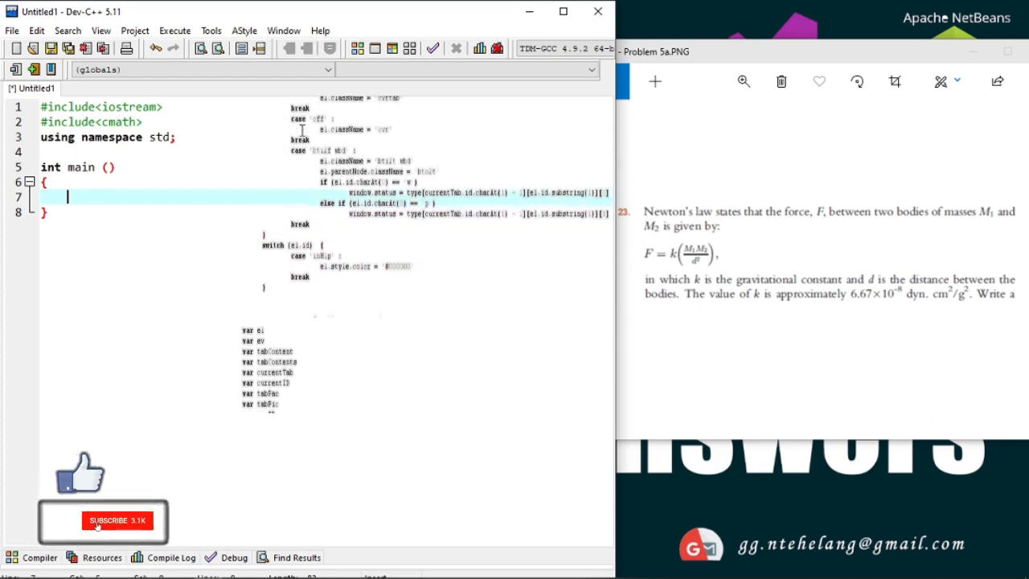
click(121, 521)
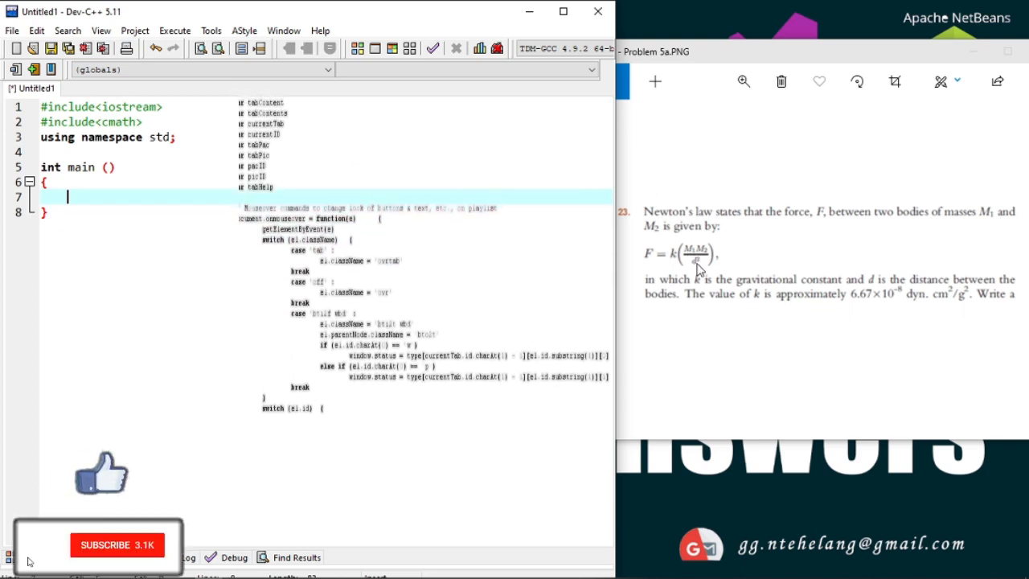
click(121, 547)
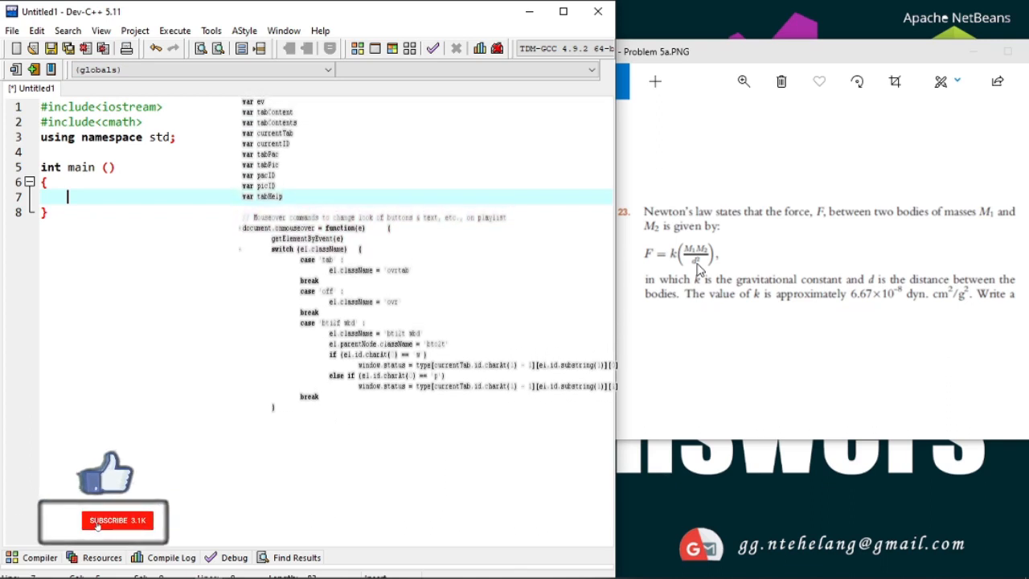
click(117, 523)
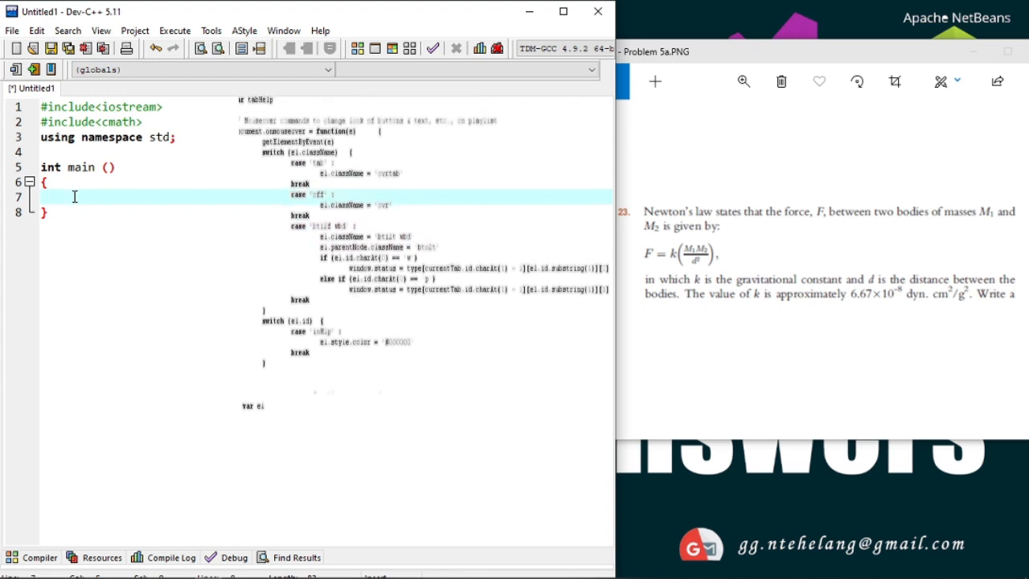
Step: Declare double F,M1,M2,d; as the first line inside main
text(double)
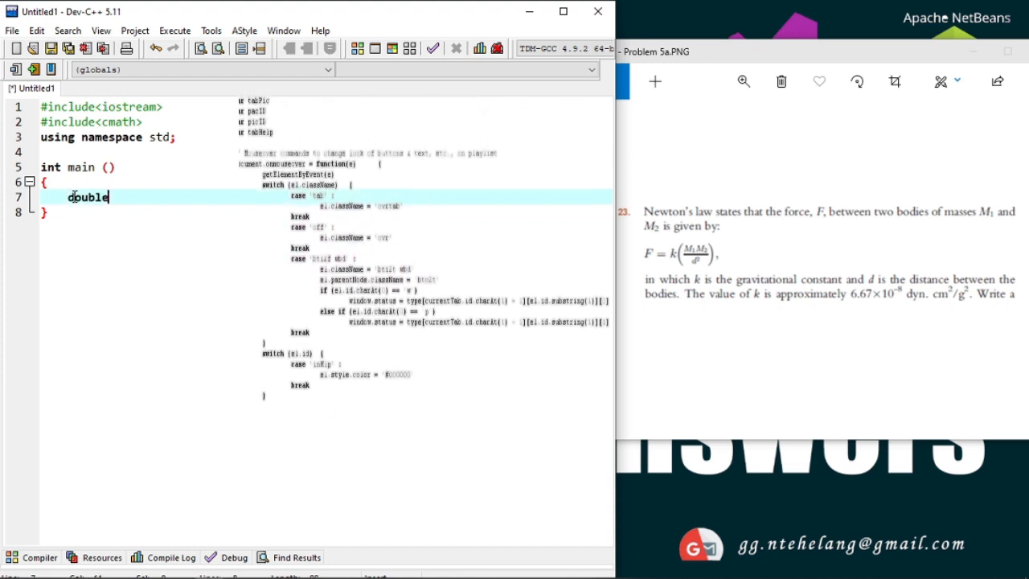
text(F)
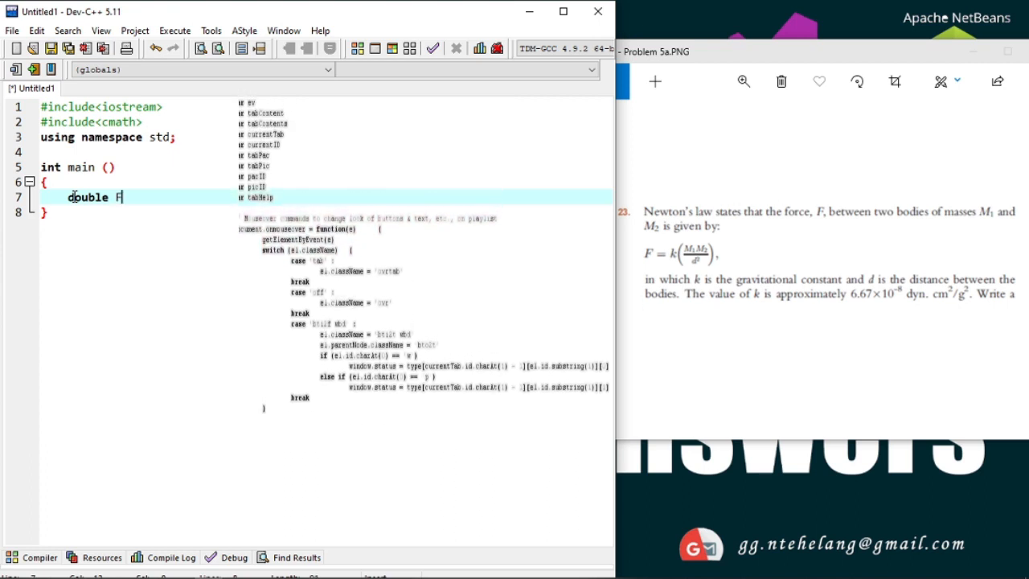
text(,)
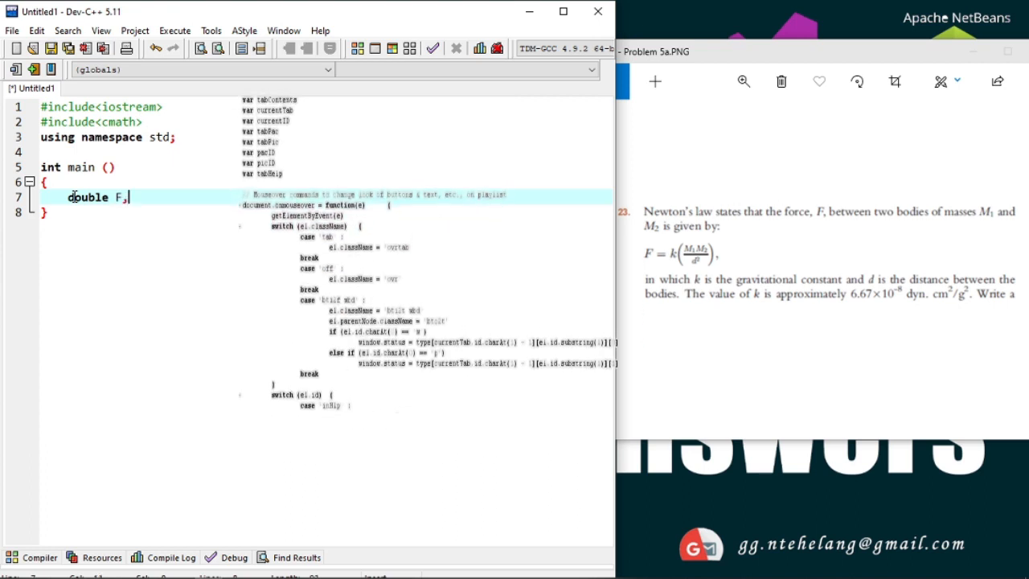
text(M1,)
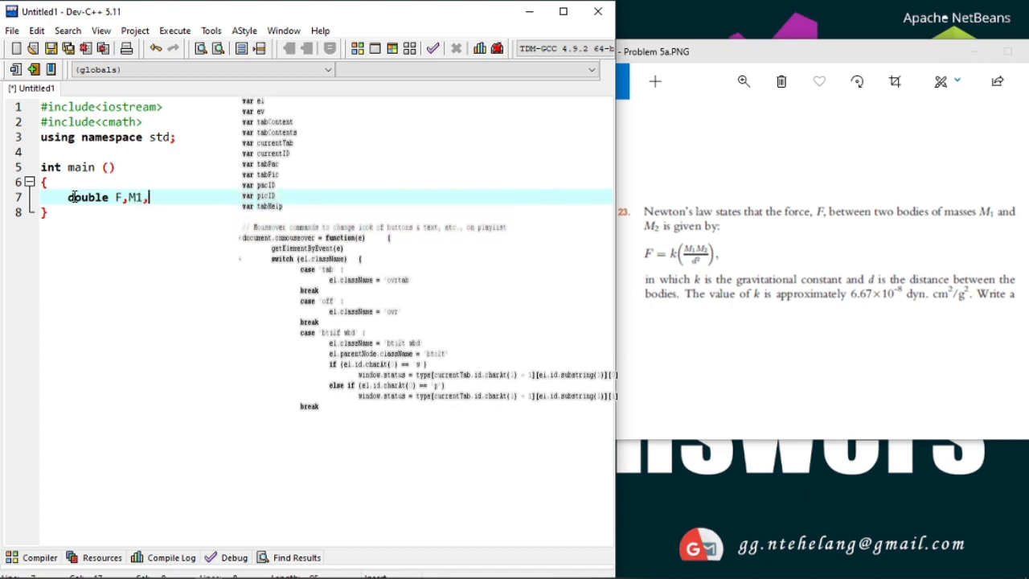
text(M2,d;)
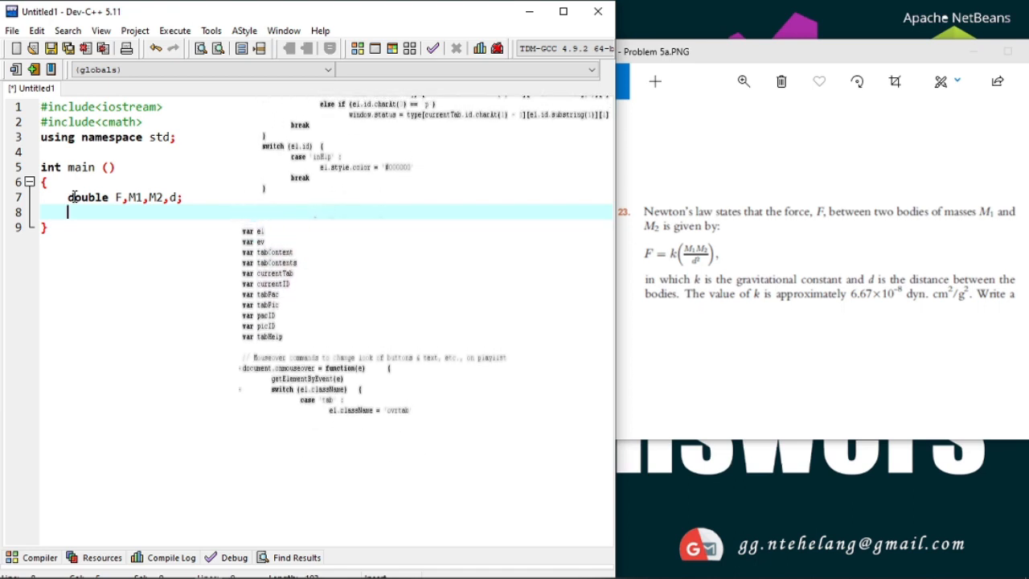
Step: Begin the gravitational constant as const double k = 6.67 on line 8
text(const c)
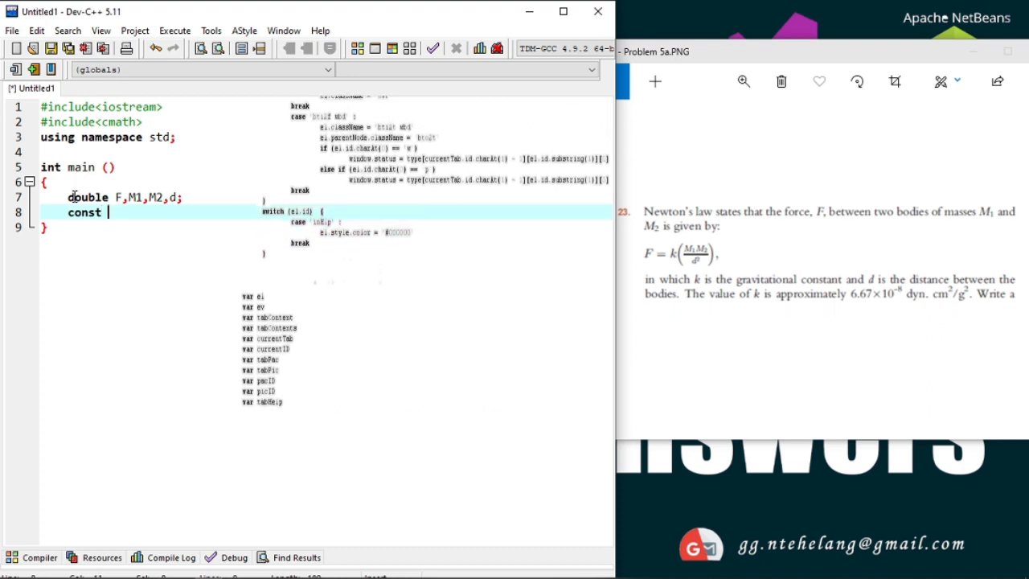
text(double)
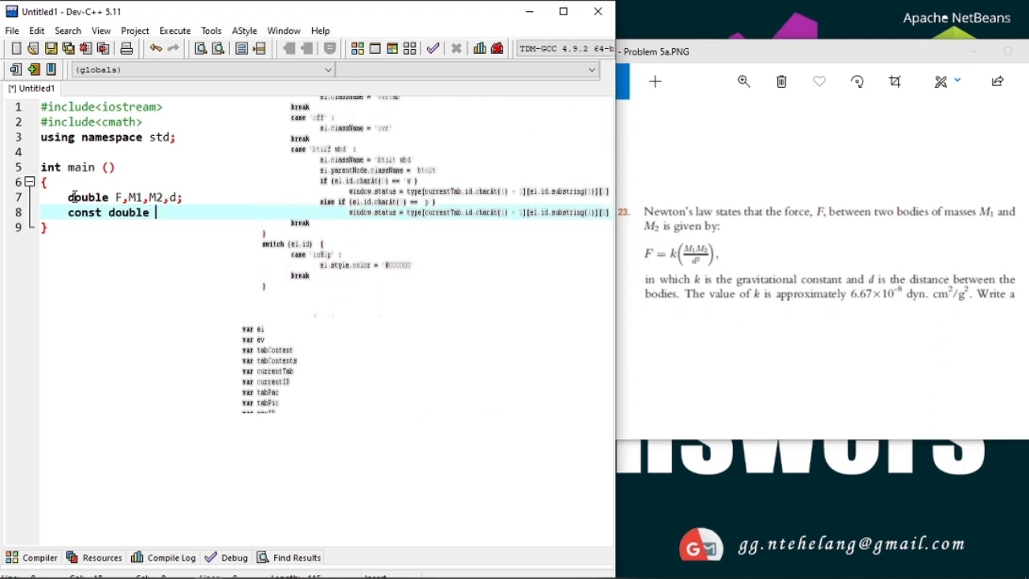
text(k)
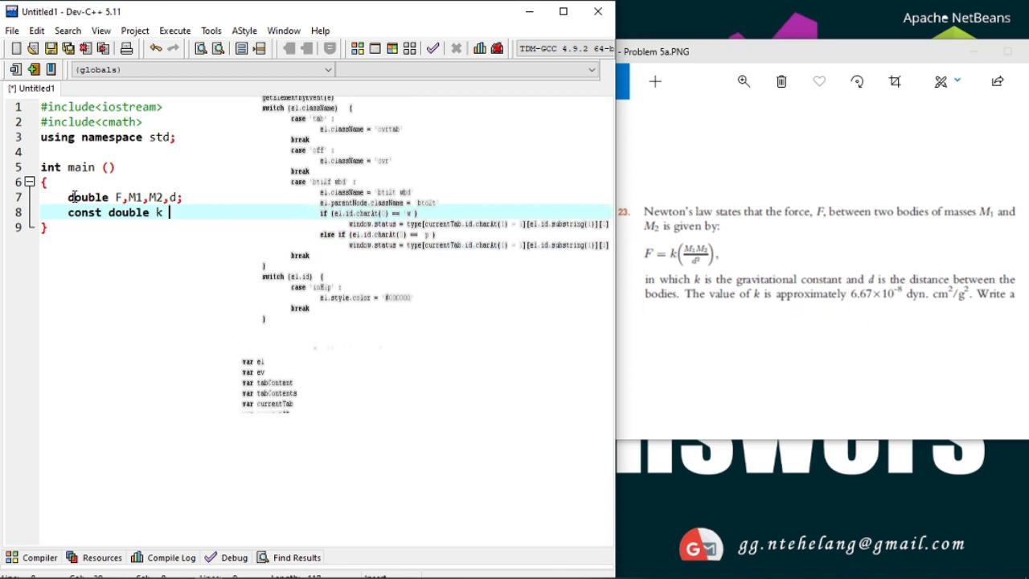
text(=)
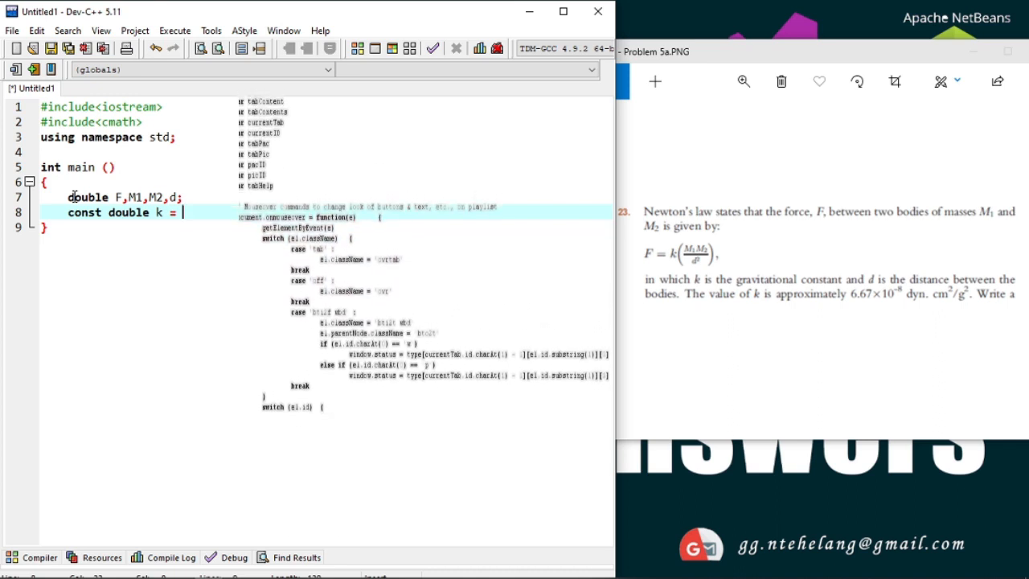
text(6.67 *)
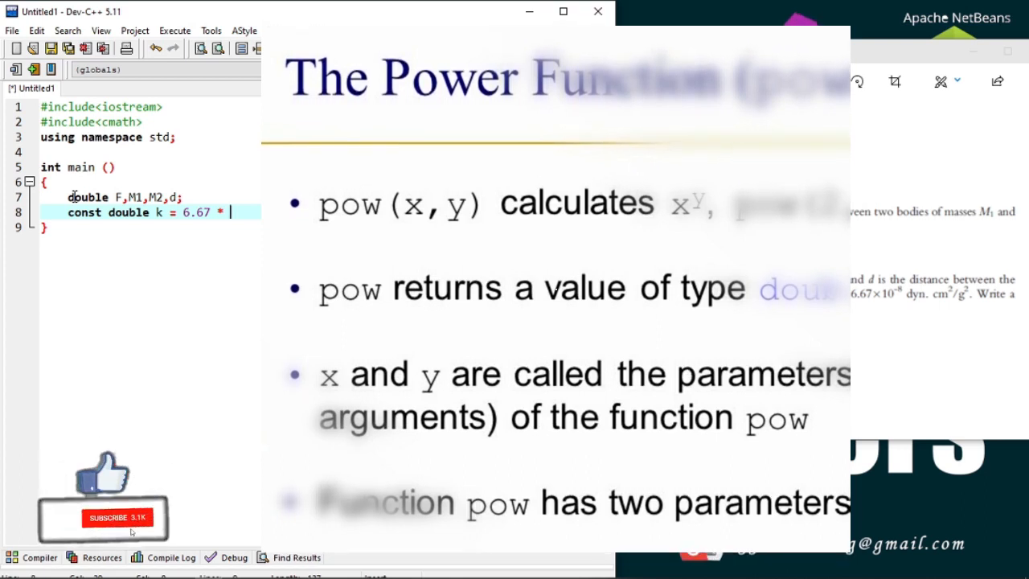
click(112, 519)
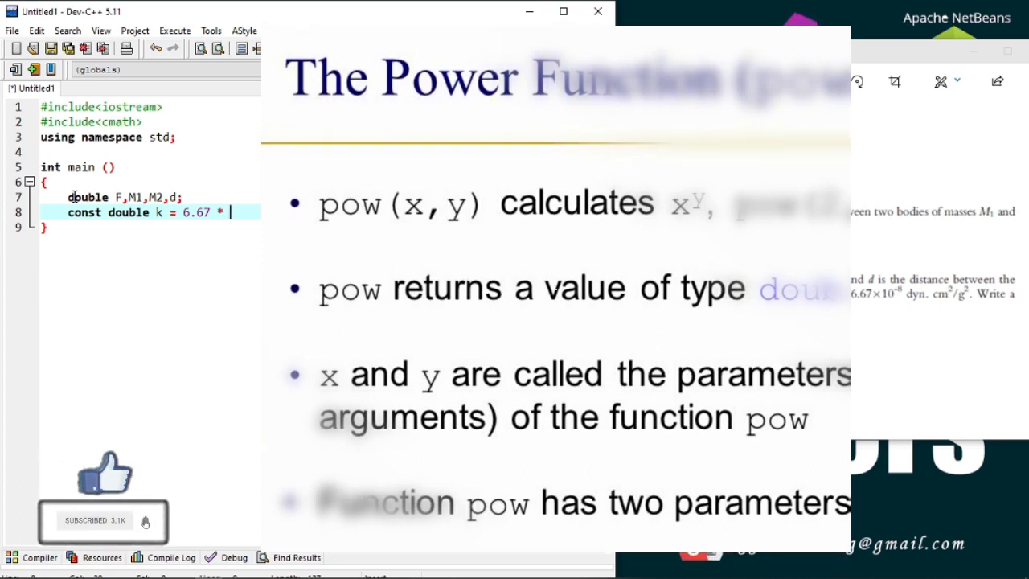
click(106, 522)
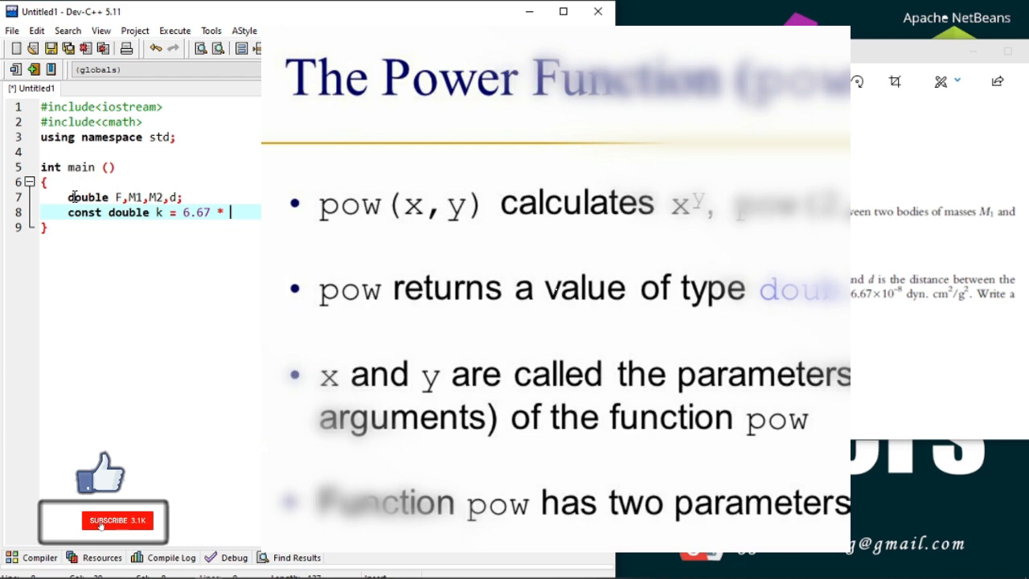
click(112, 520)
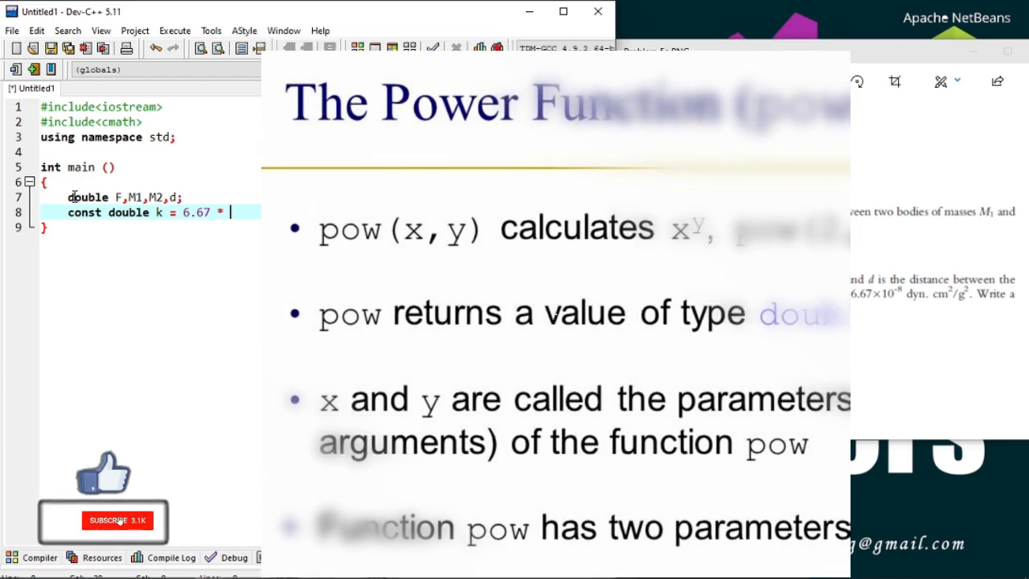
Step: Finish the constant as k = 6.67 * pow (10,-8); and move to a new line
text(p)
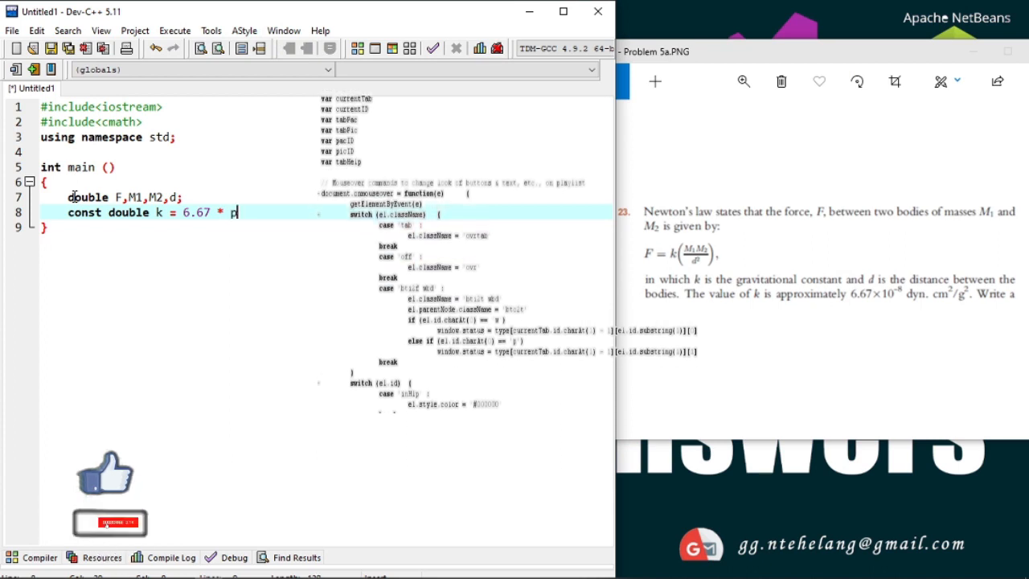
text(ow ())
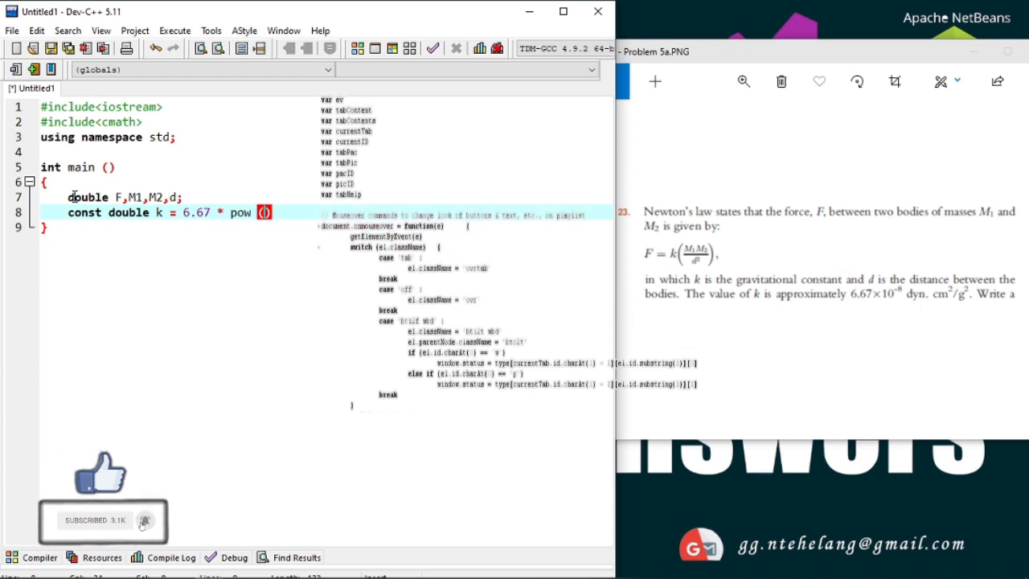
text(10)
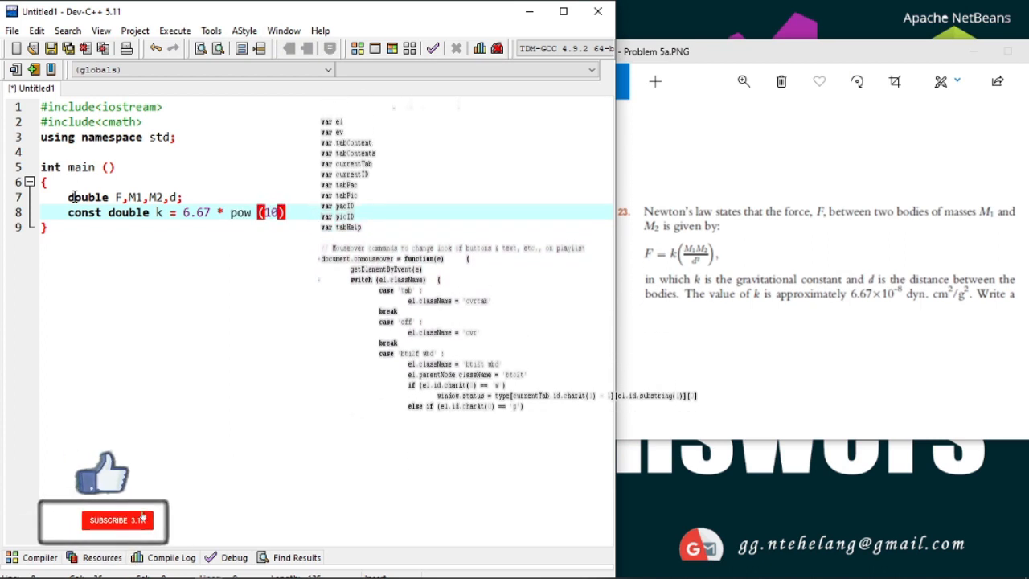
click(118, 521)
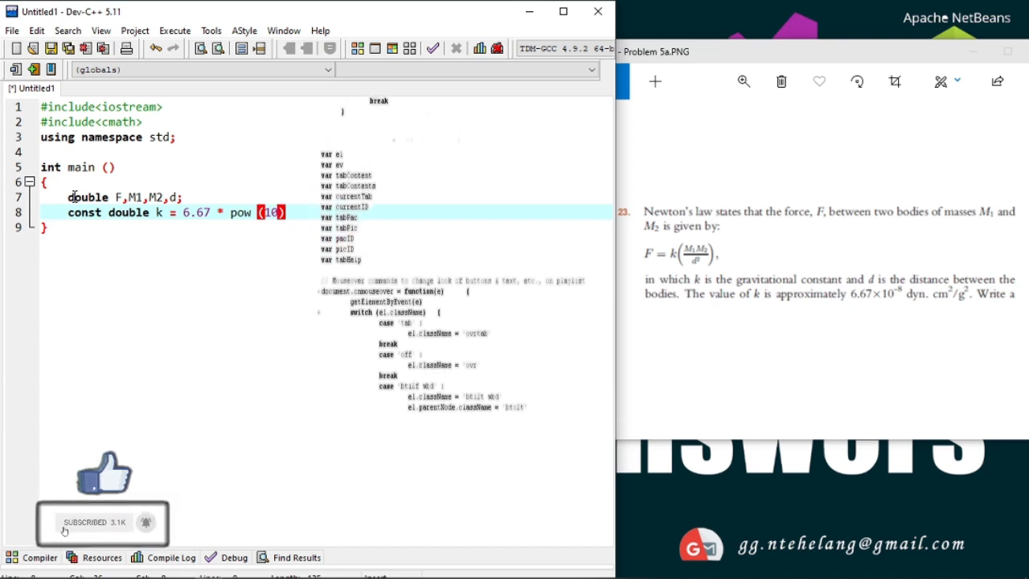
text(,-8)
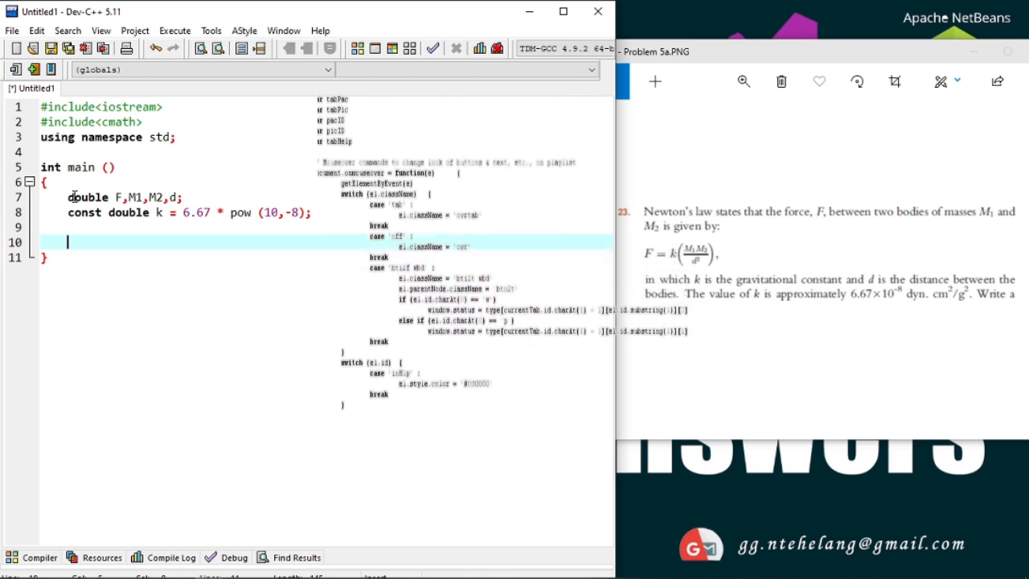
Step: Write the cout prompt asking to input the bodies' masses and enter M1
text(cout)
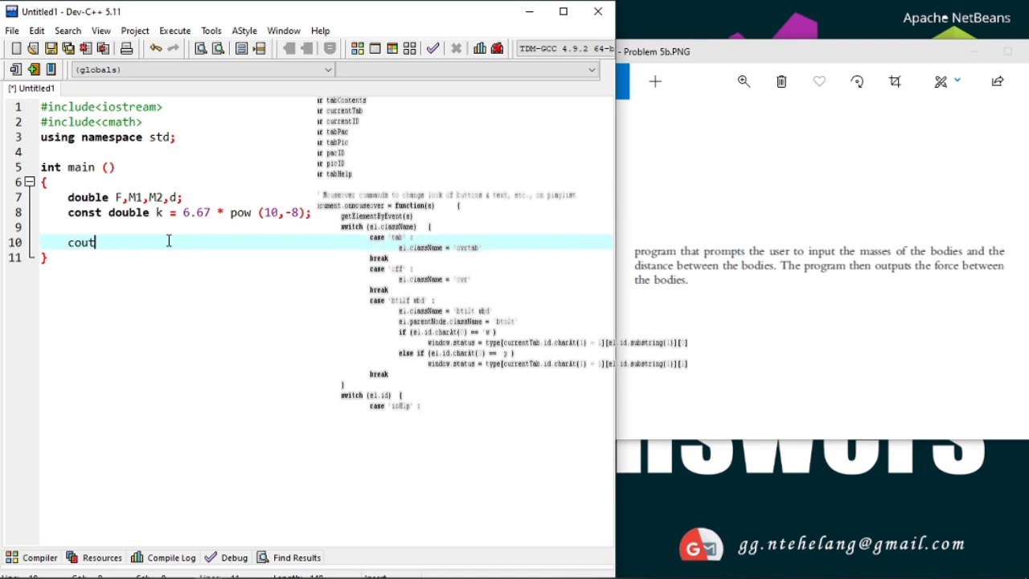
text(<<""")
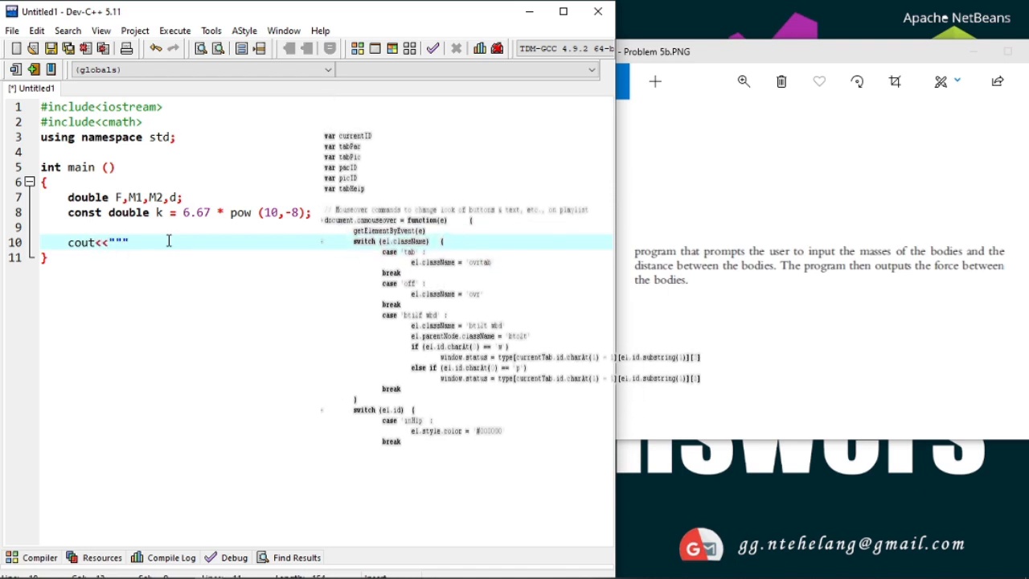
text(Input the masses of the)
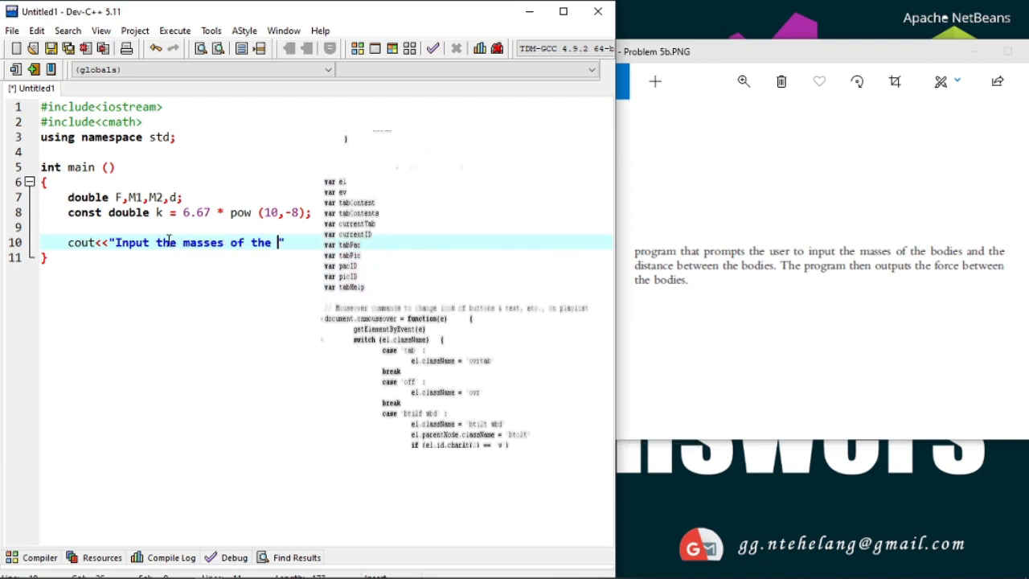
text(bodies.)
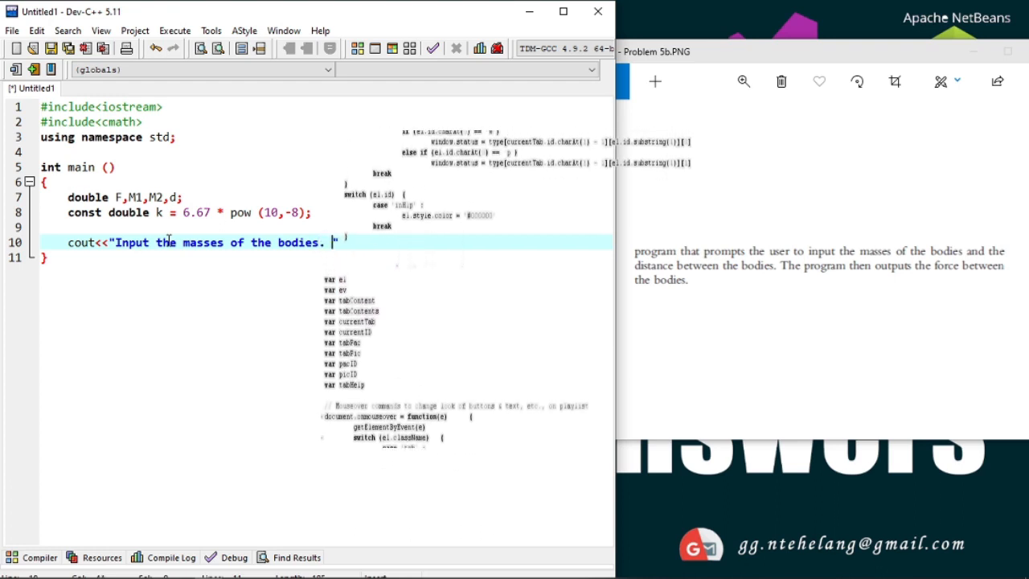
text(Enter)
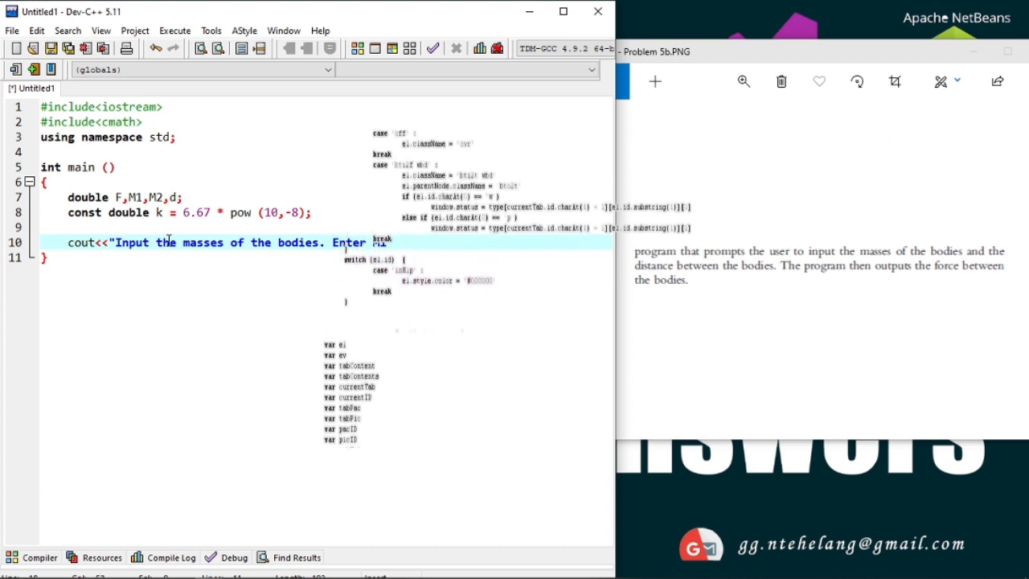
text(M1")
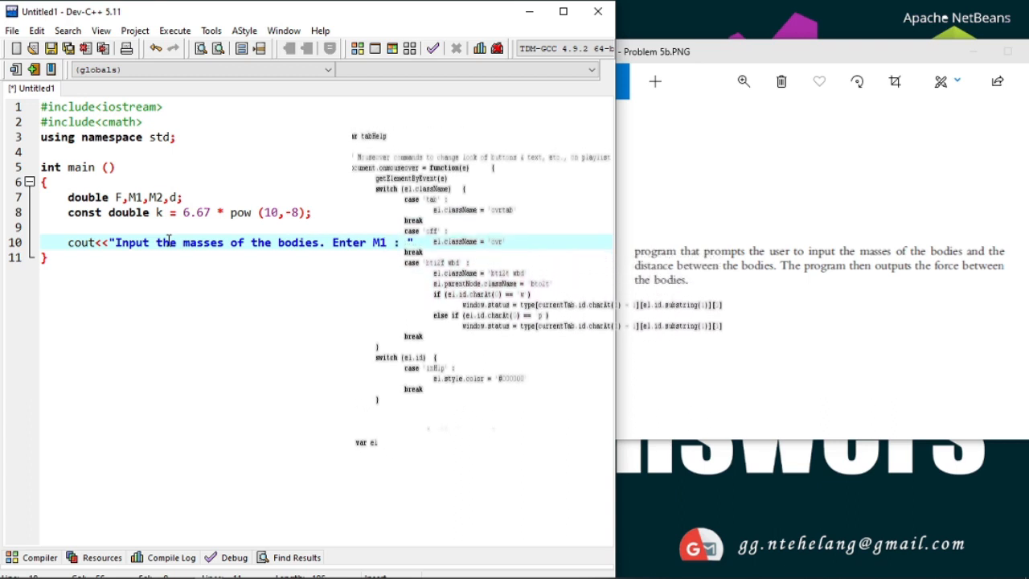
Step: Read the first mass with cin>>M1; and start the "Enter M2 : " prompt
text(cin)
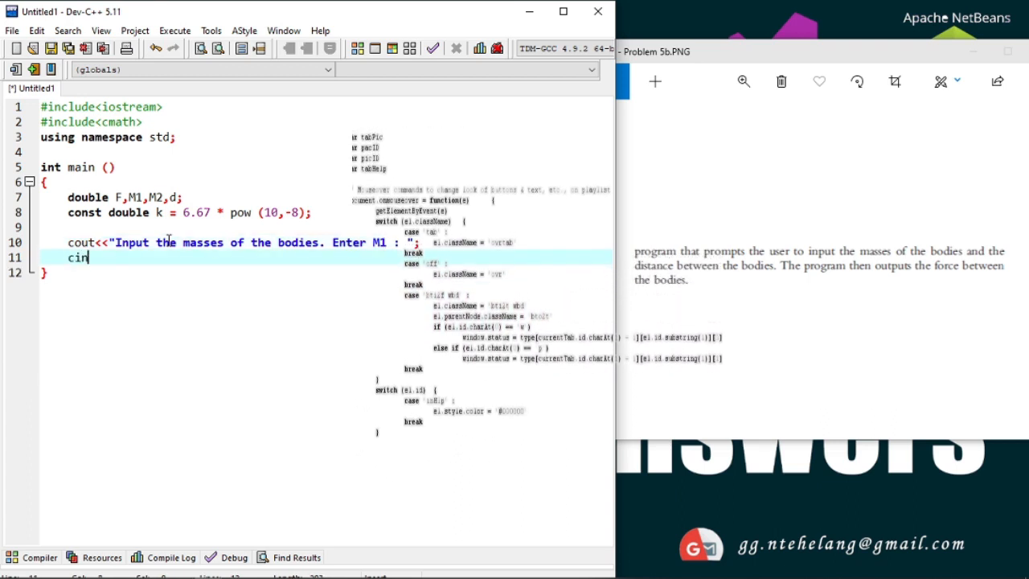
text(>>m)
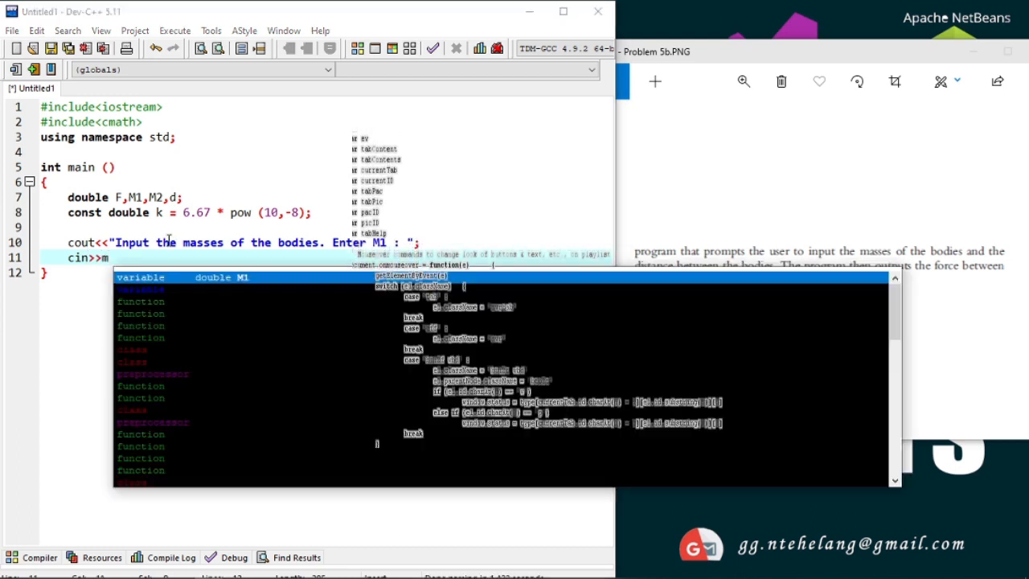
text(M1;)
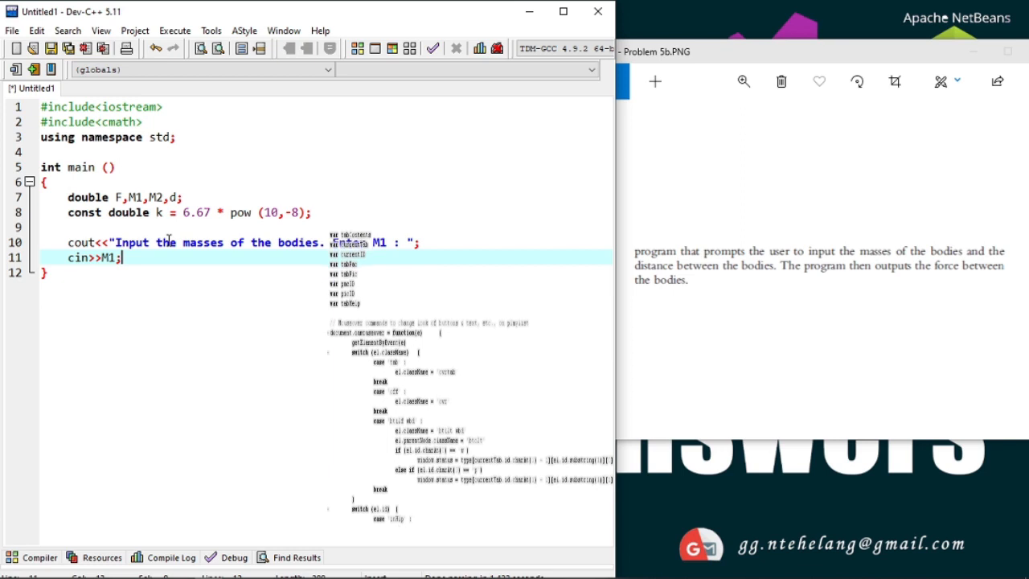
text(cout<<"Enter M2 : ";)
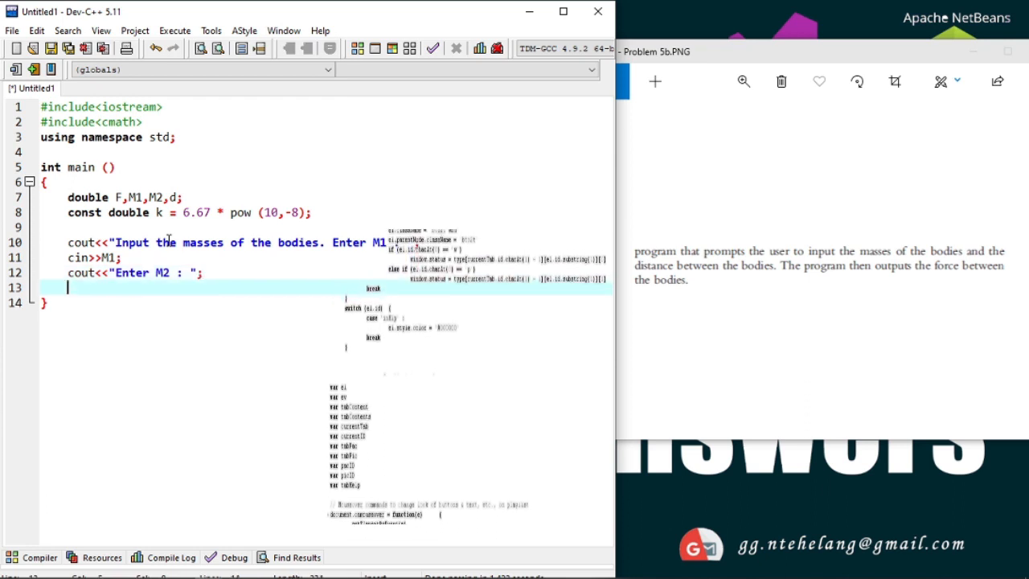
Step: Read M2, prompt "Enter the distance between the bodies : " and read it with cin>>d;
text(cin>>M2;)
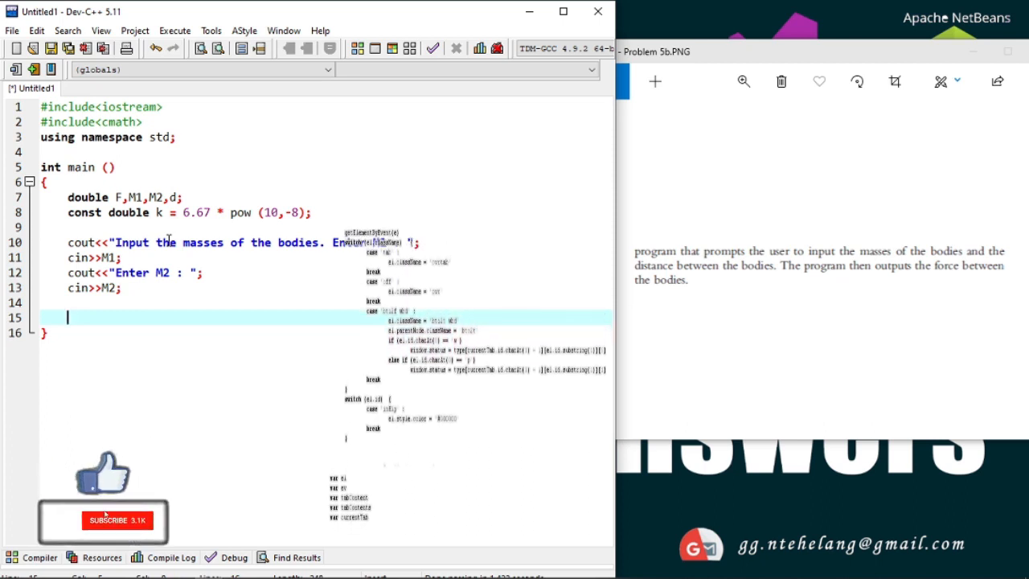
text(cout<<")
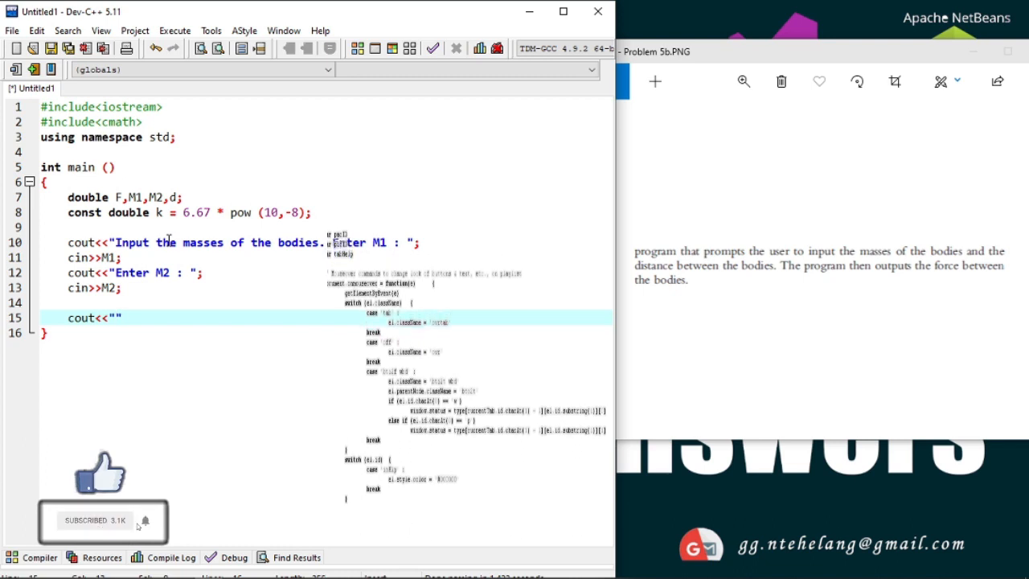
text(Enter the distance between the bodies :)
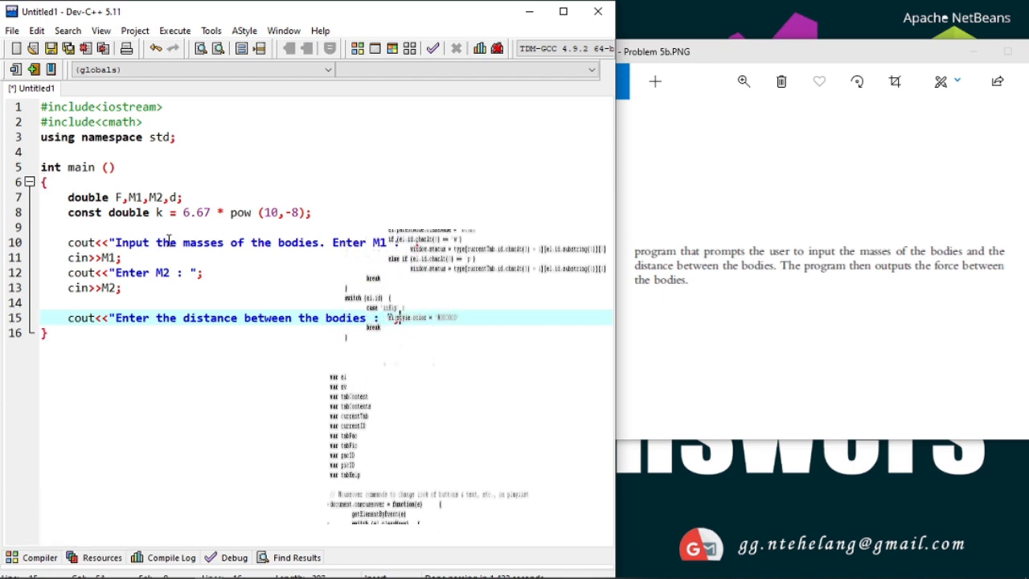
text(cin>>)
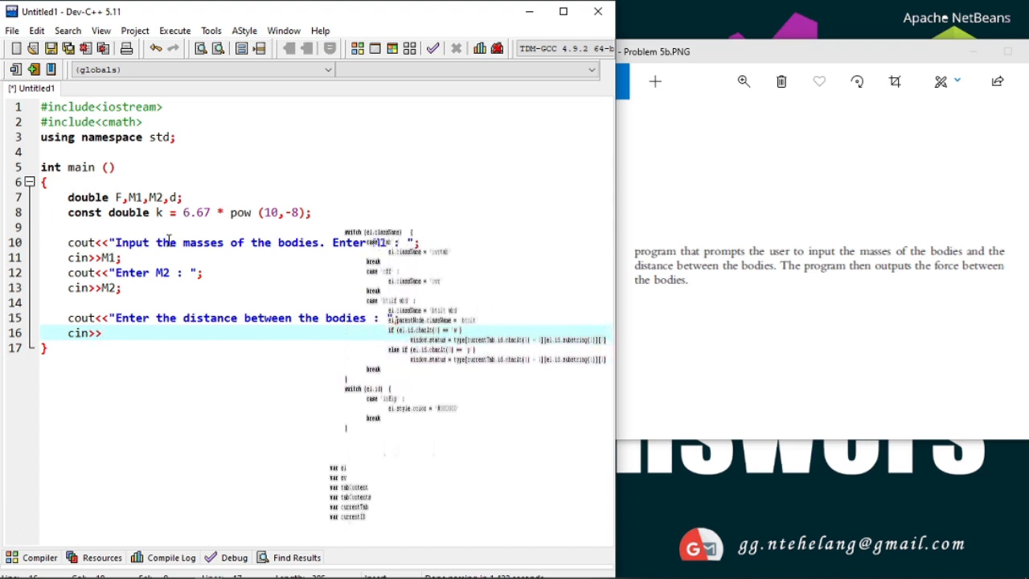
text(d;)
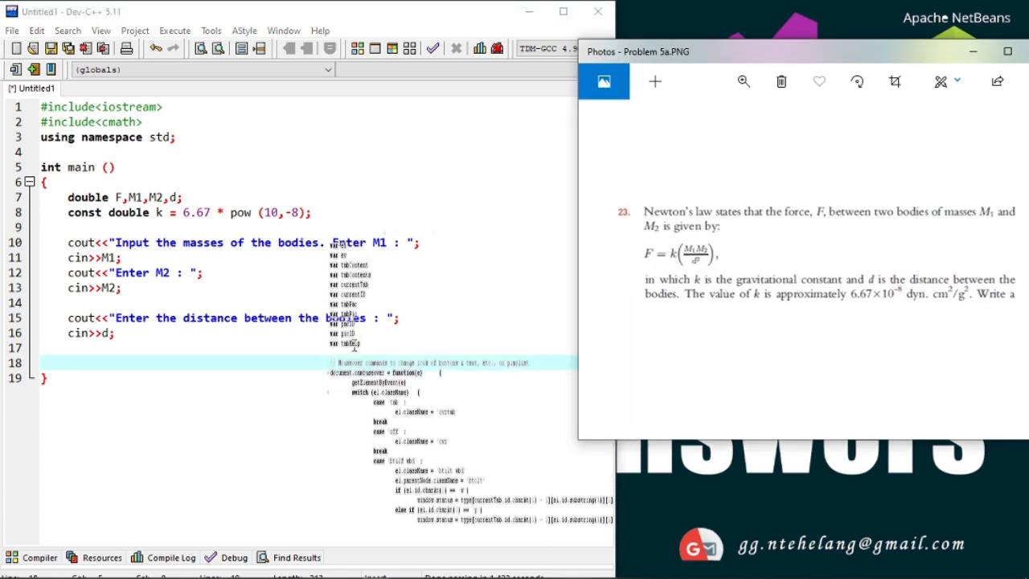
Step: Write the force line F = k * (M1*M2)/pow(d,2); after the distance input
text(F = k)
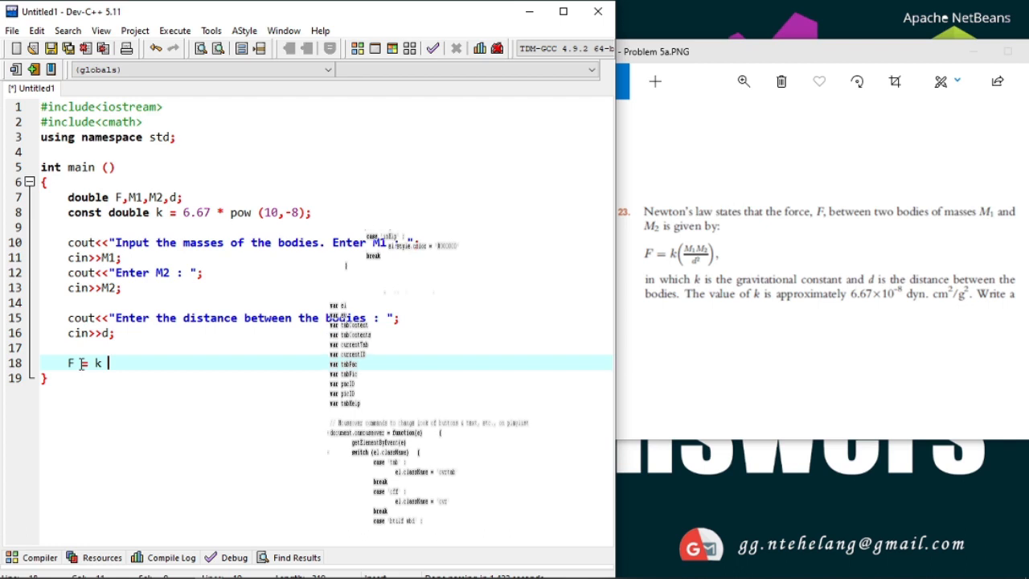
text(*)
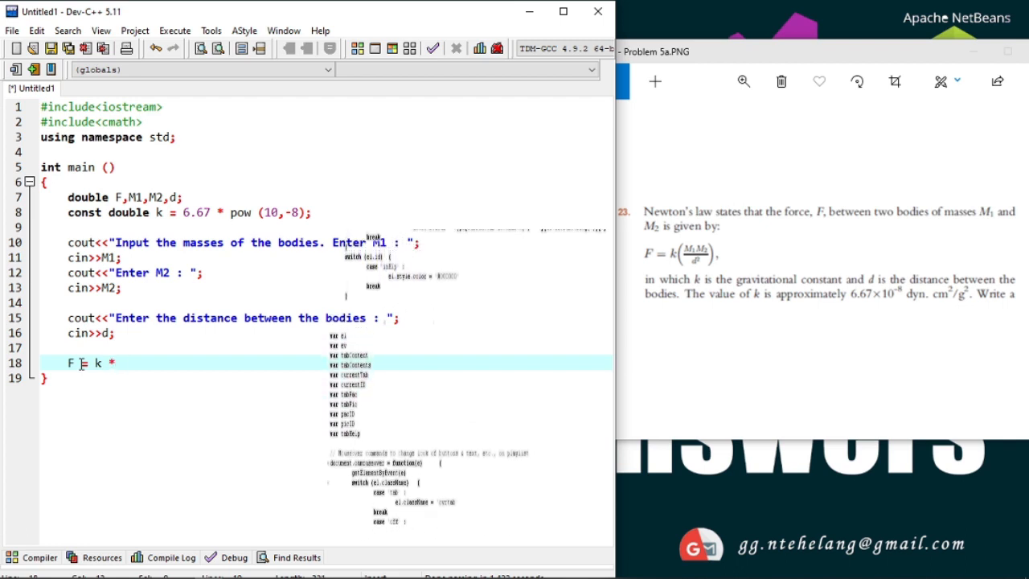
text(())
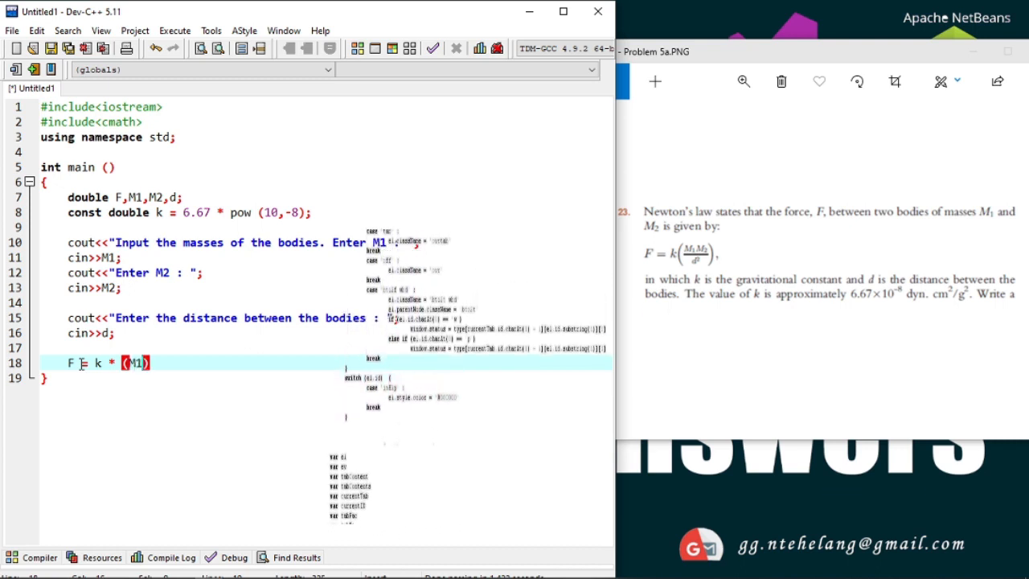
text(*M2)
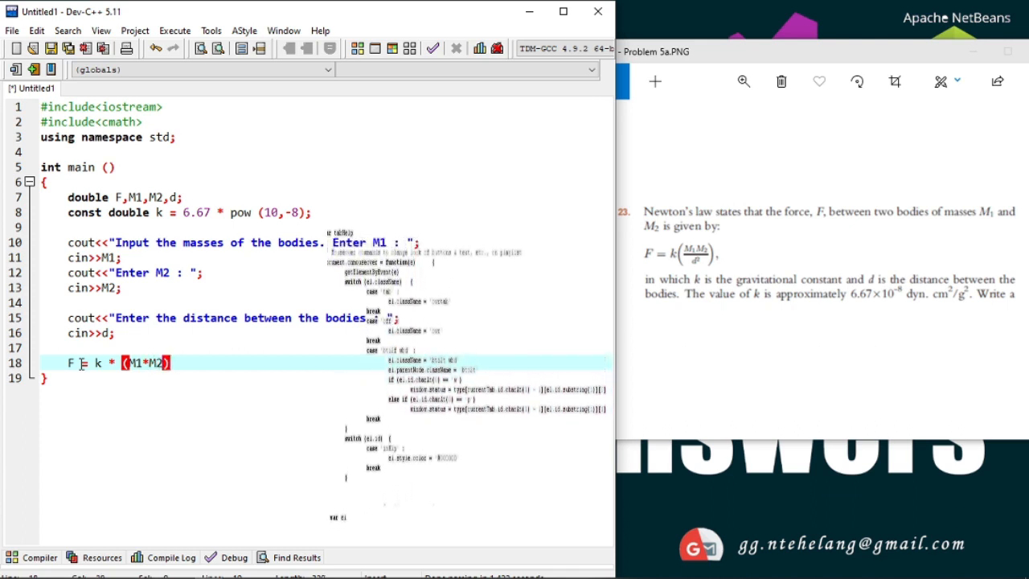
text(/)
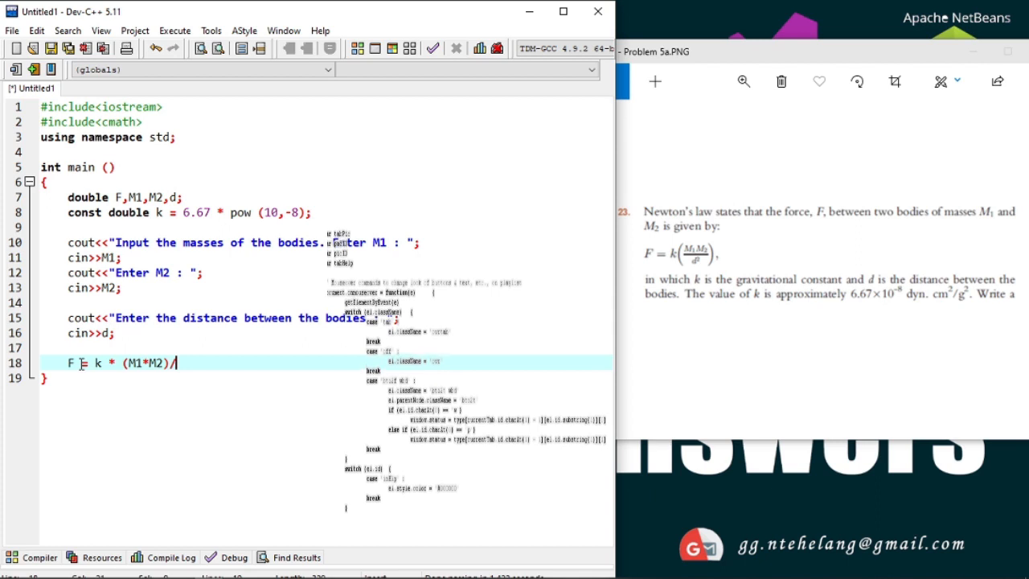
text(p)
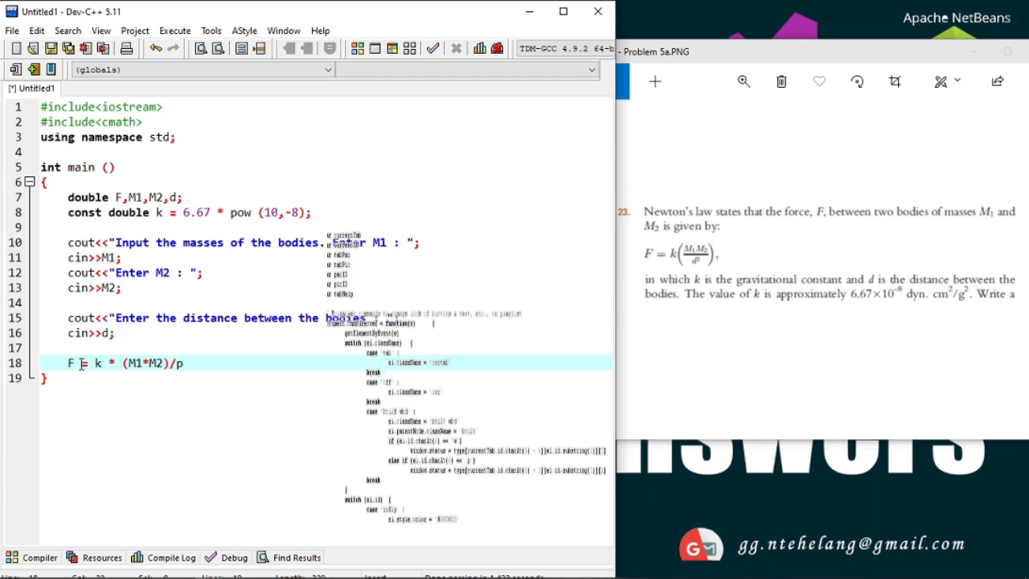
text(ow()
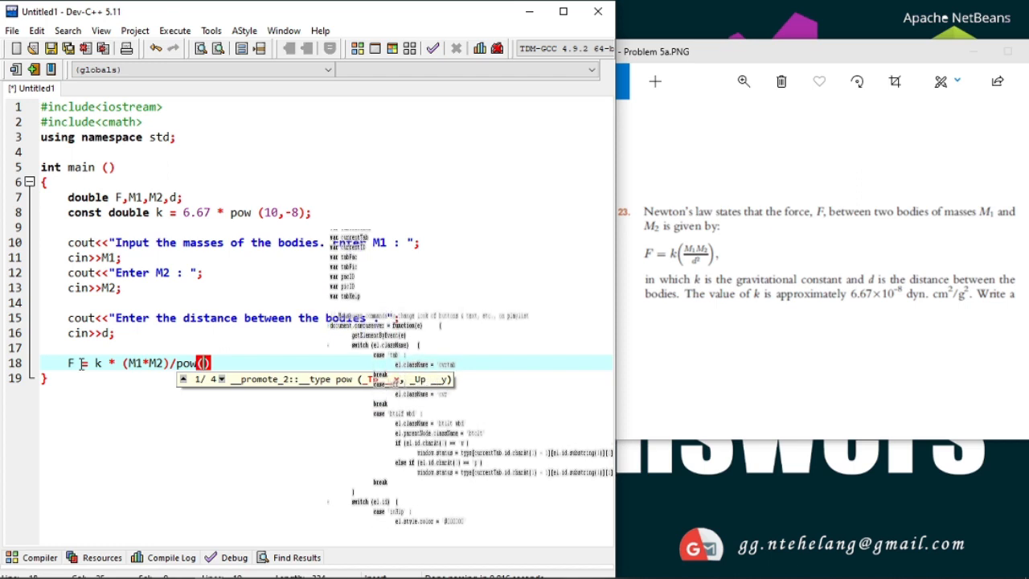
text(d)
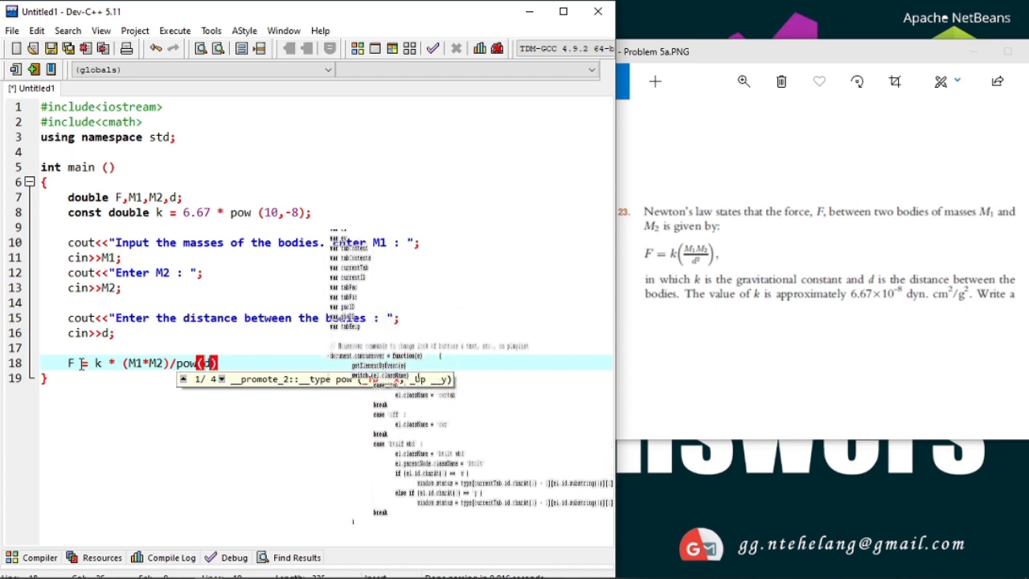
text(,2)
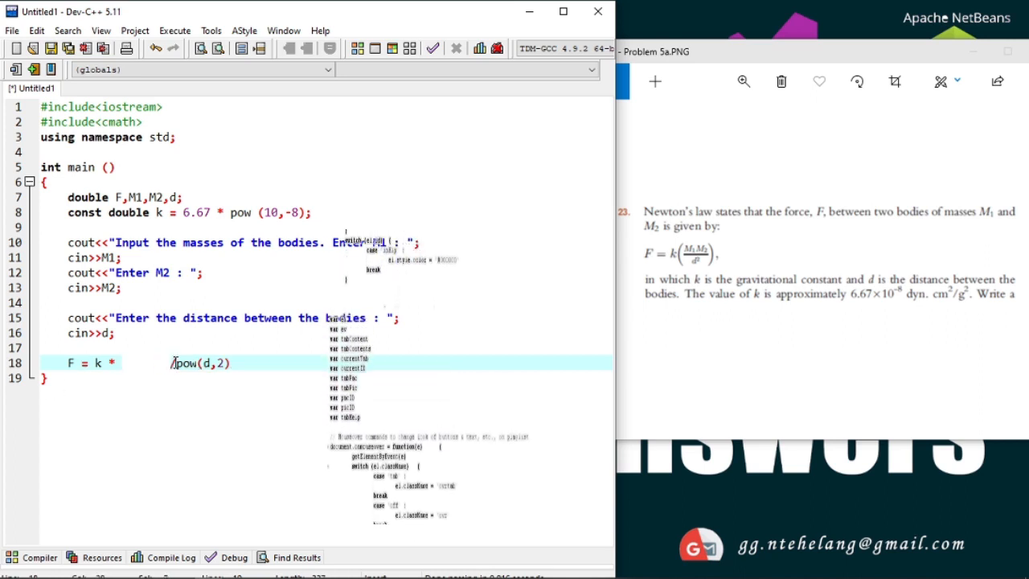
text((M1*M2)/)
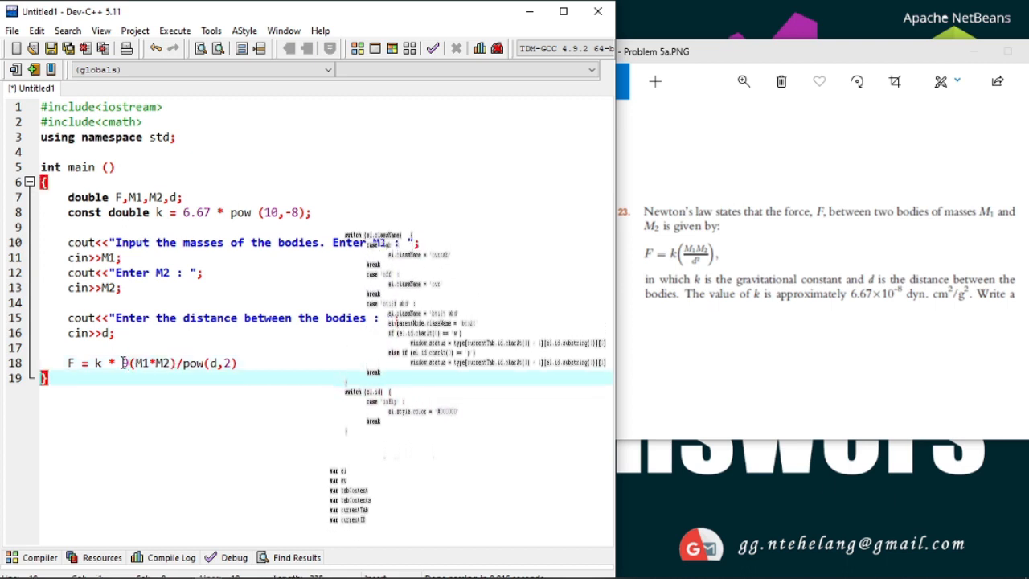
text(0)
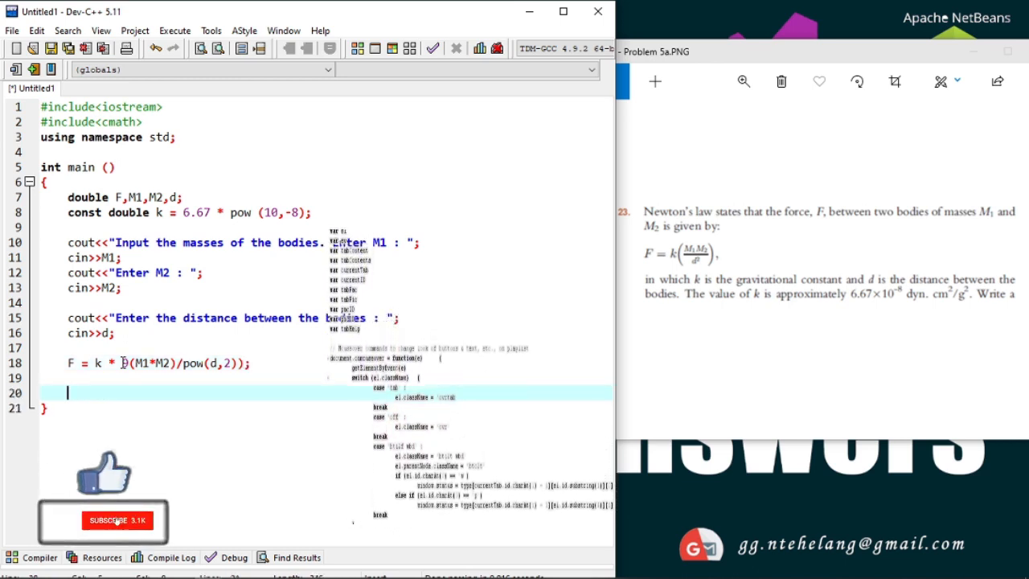
Step: Add a cout line printing "F" and the value of F followed by endl
text(cout)
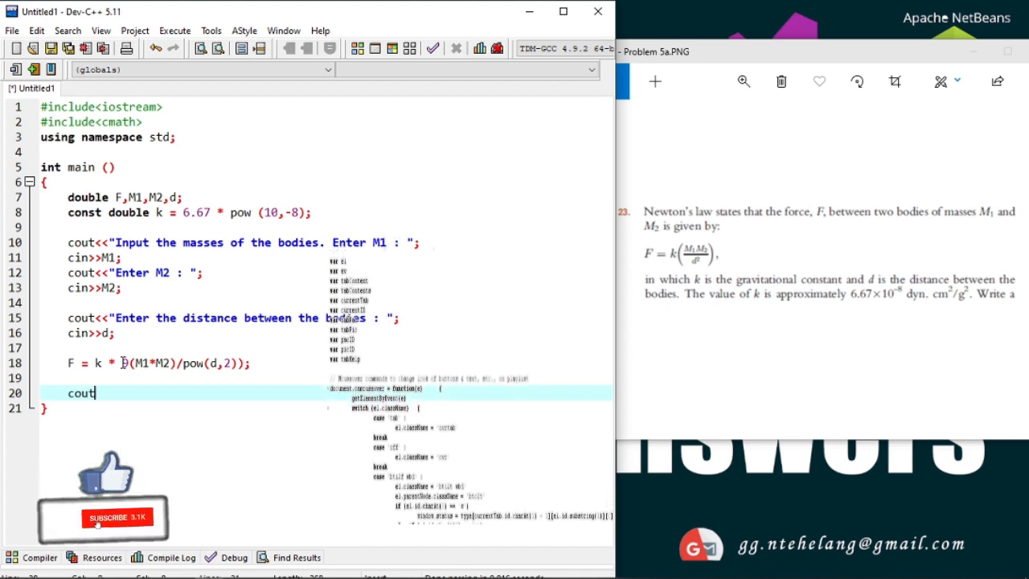
text(<<"")
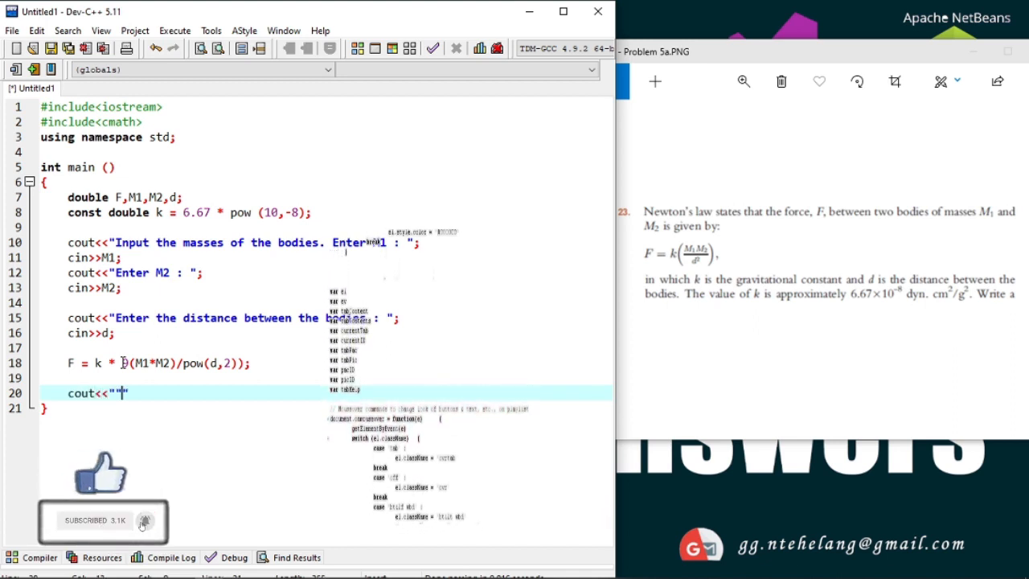
text(F :)
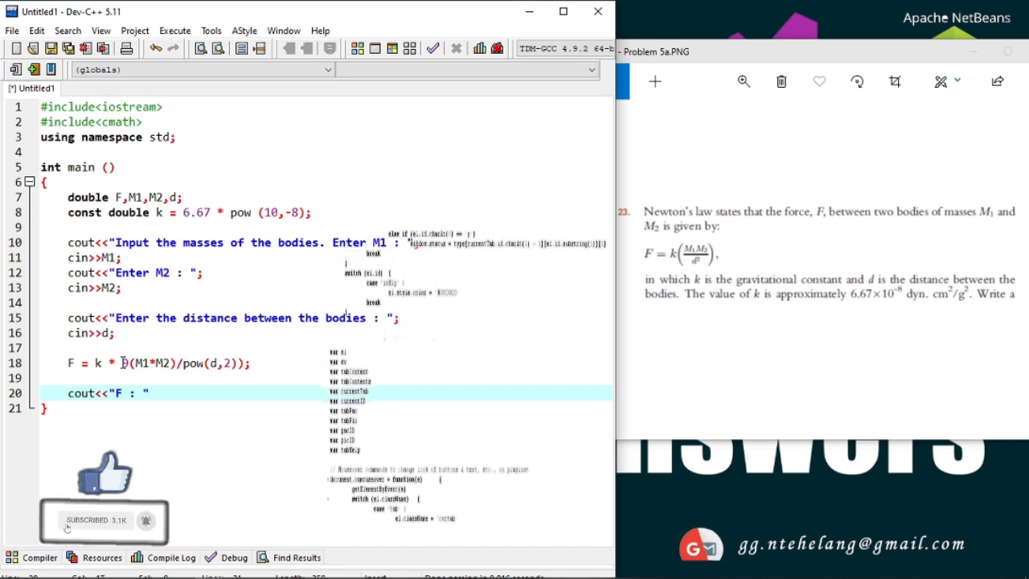
text(<<)
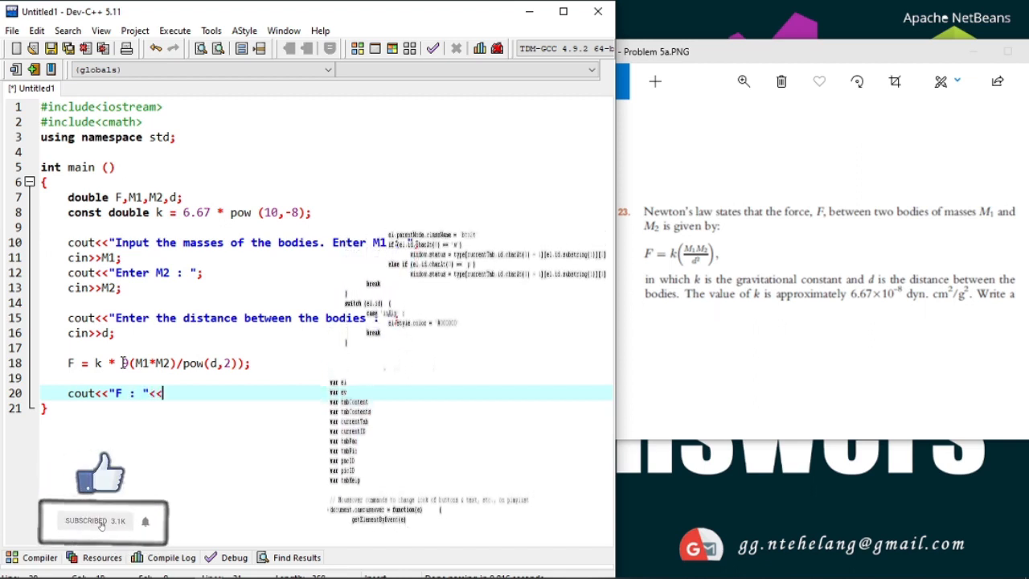
text(F)
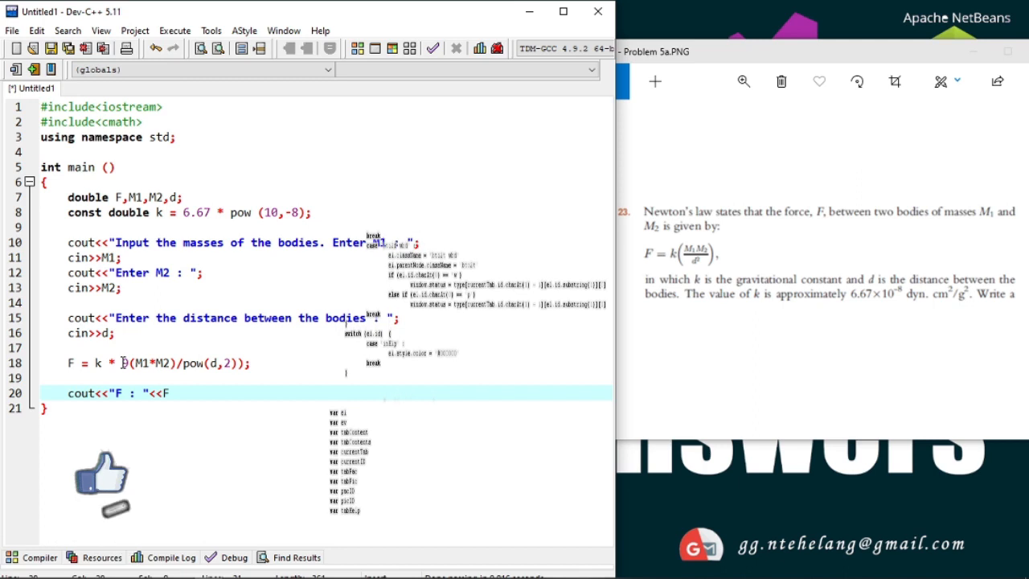
text(<<endl;)
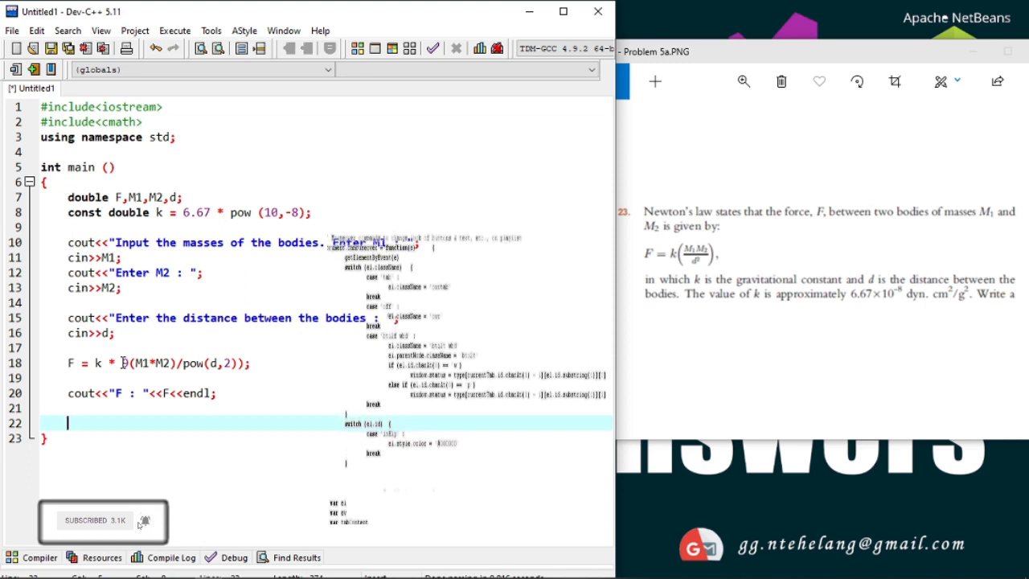
Step: End main with system("pause"); and return 0; and start saving with Ctrl+S
text(system(")
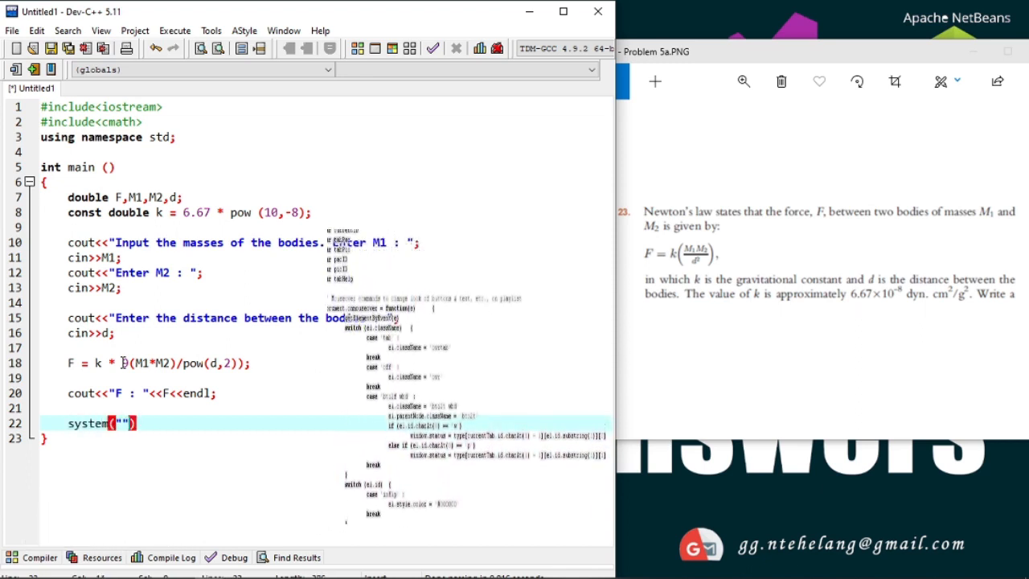
text(pause)
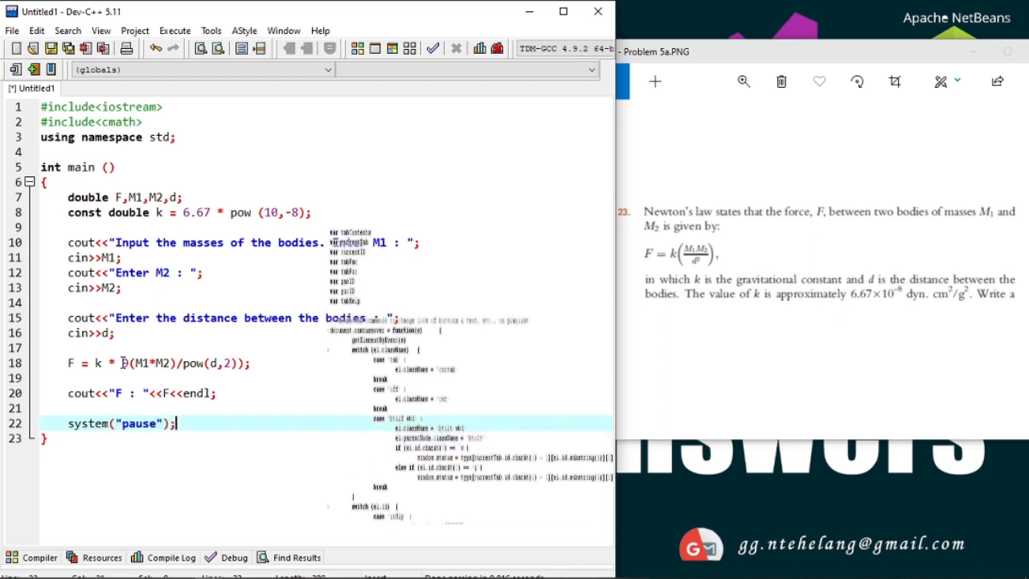
text(return 0;)
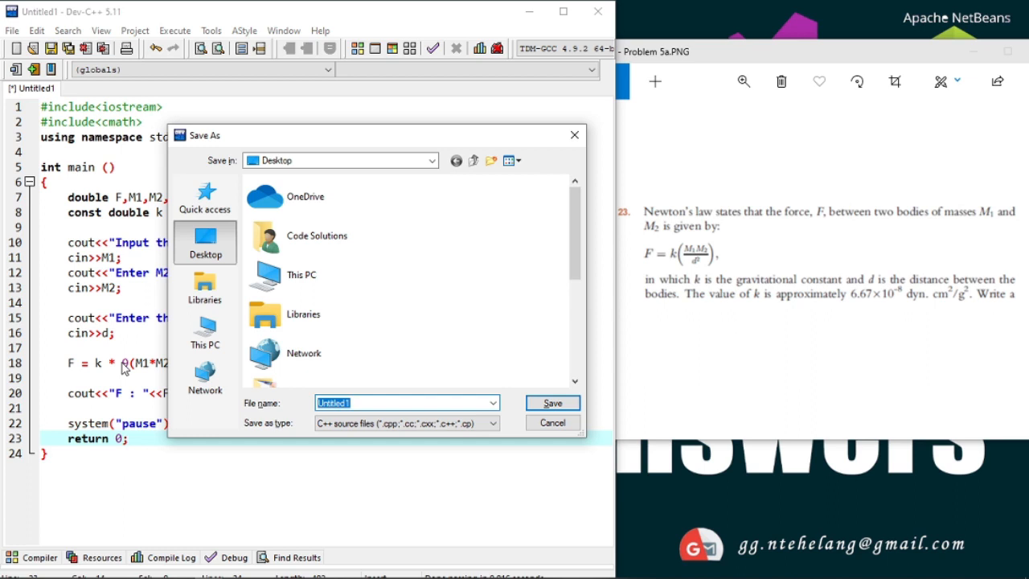
Step: Save the file to the Desktop under the name Newton's law.cpp
text(Newton's law)
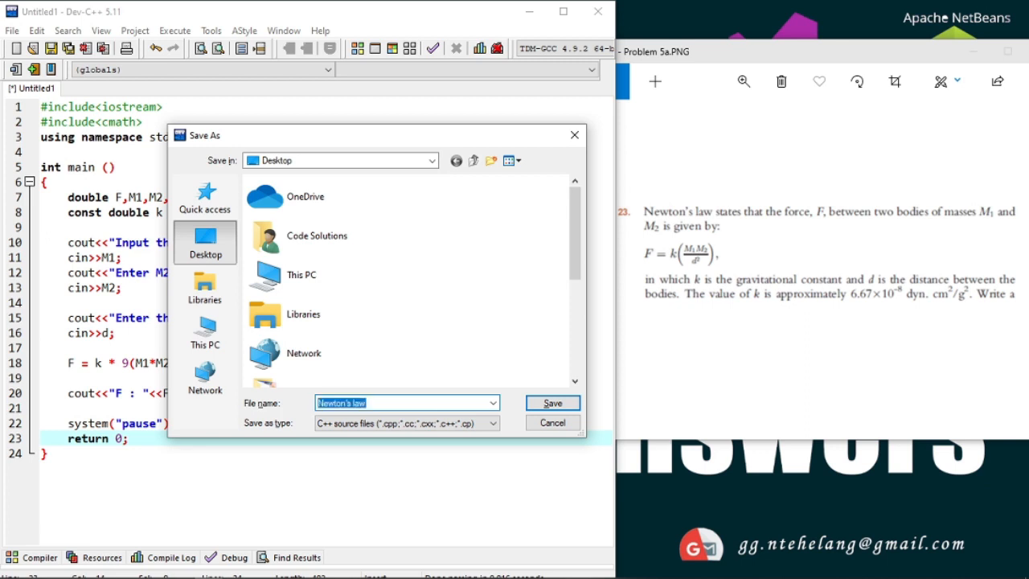
click(553, 403)
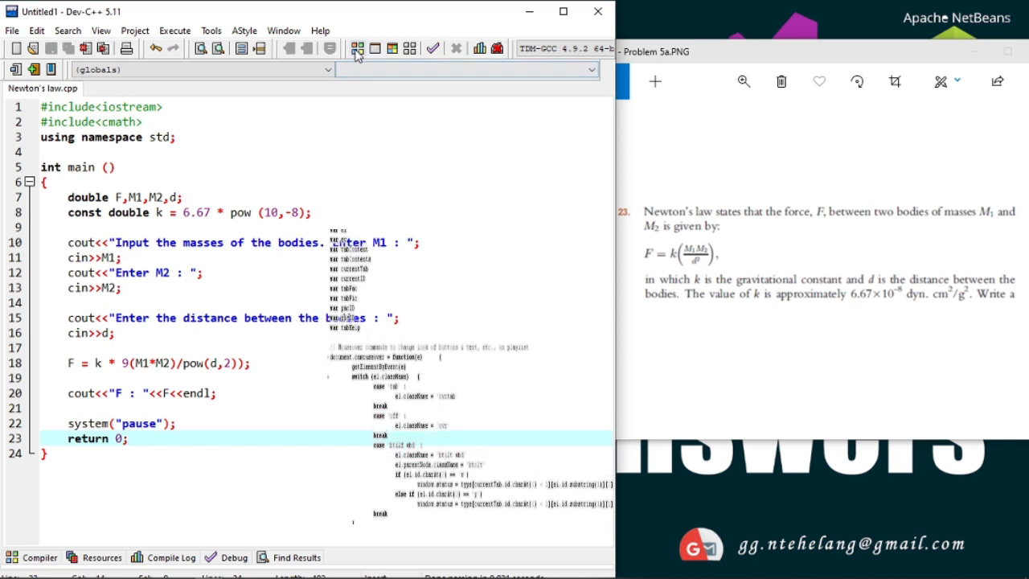
Step: Correct line 18 to F = k * ((M1*M2)/pow(d,2)); and resave Newton's law.cpp
click(359, 48)
text(()
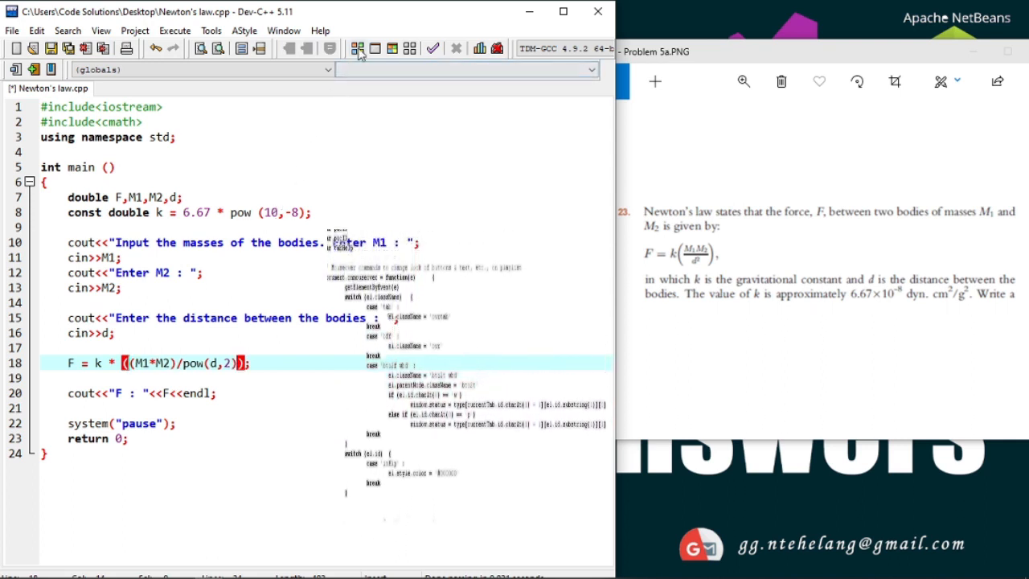
click(353, 48)
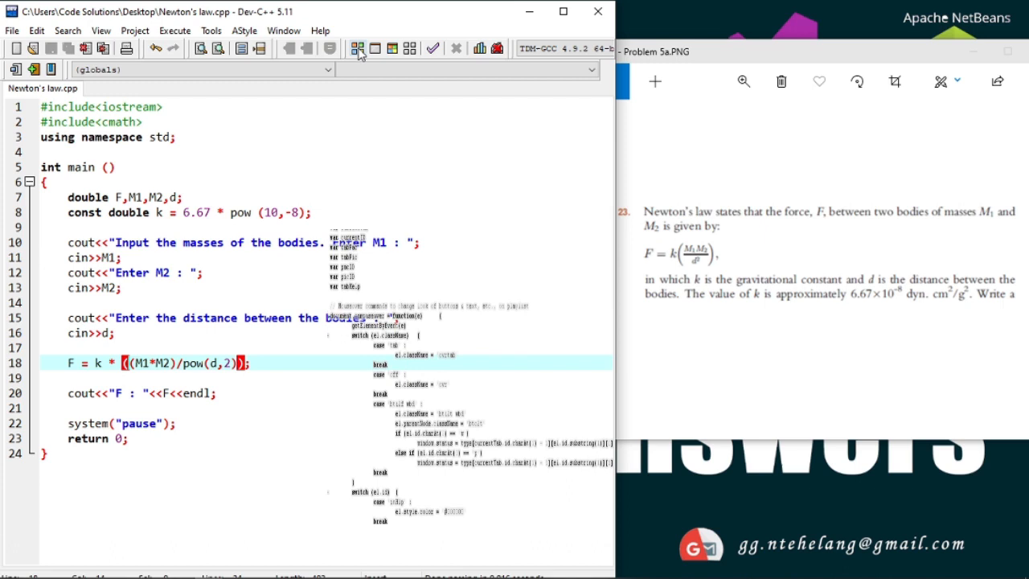
mouse_move(391, 49)
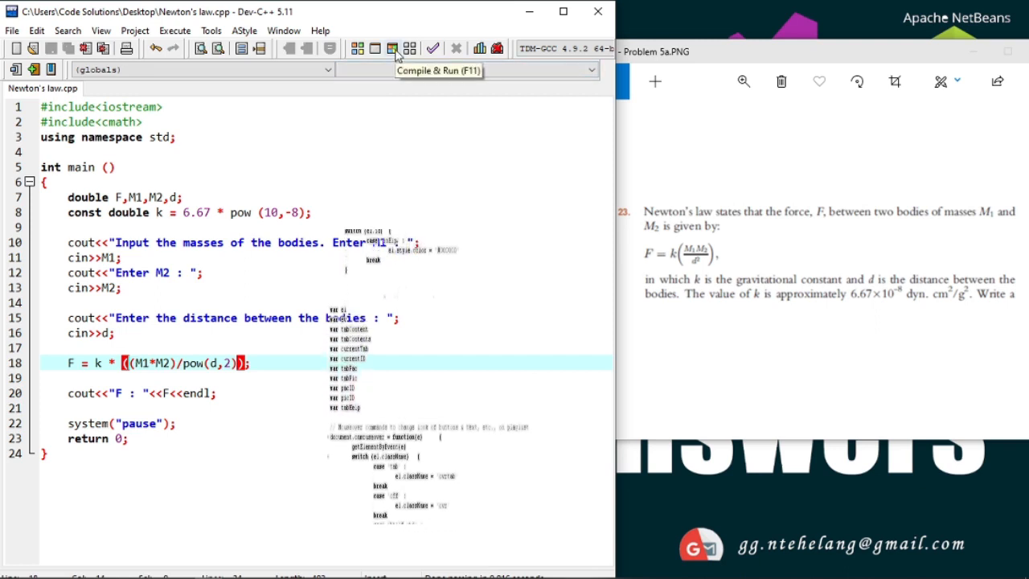
Step: Compile and run with M1 15000000, M2 1000000, d 30000, read F : 0.00111167, close the console
click(382, 48)
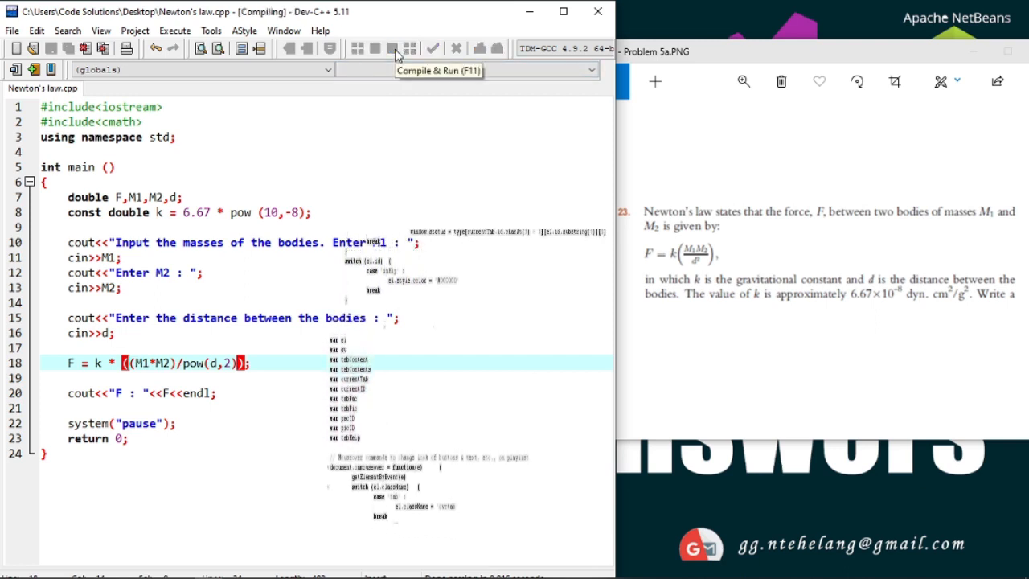
click(384, 48)
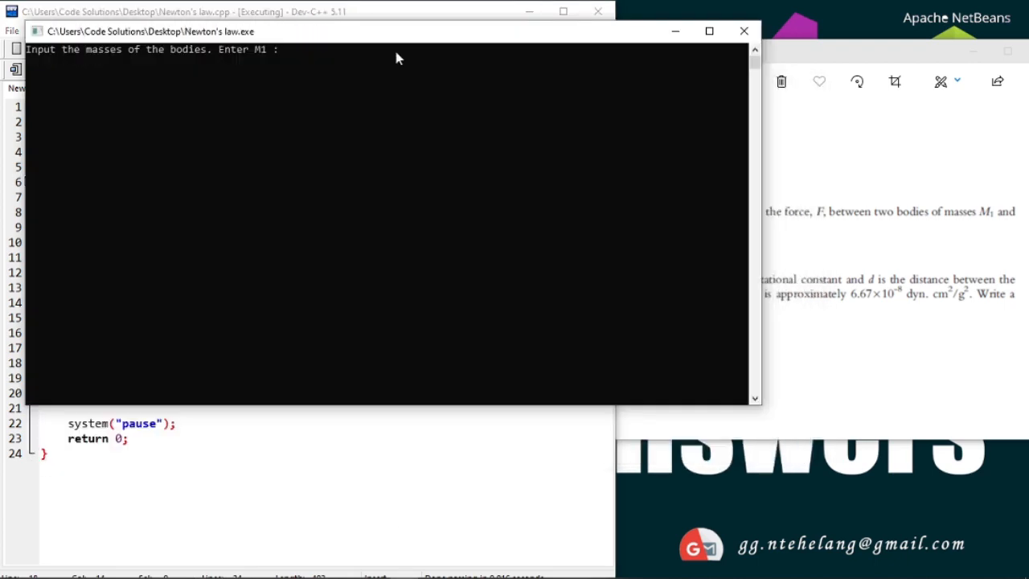
text(150)
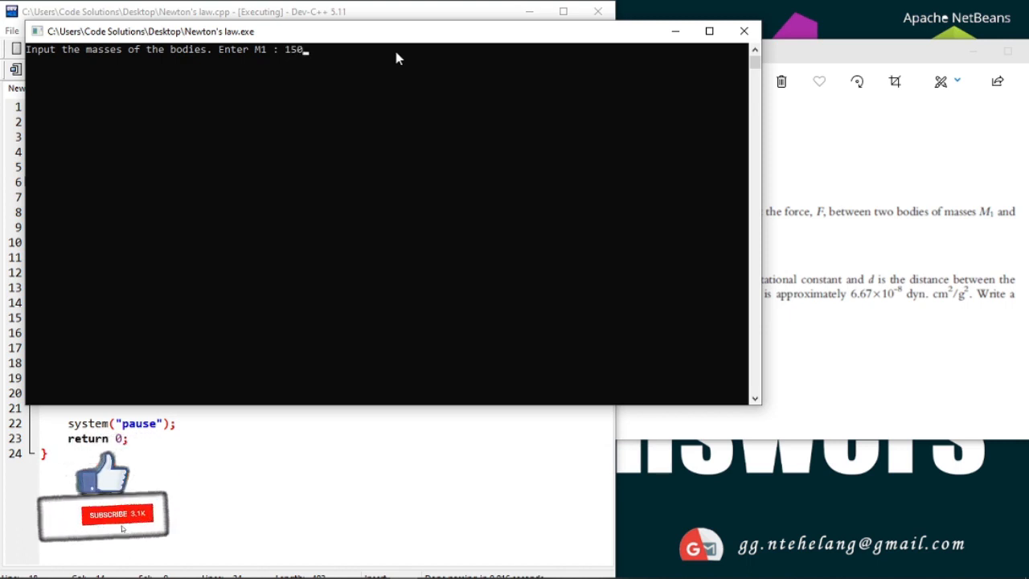
text(00000)
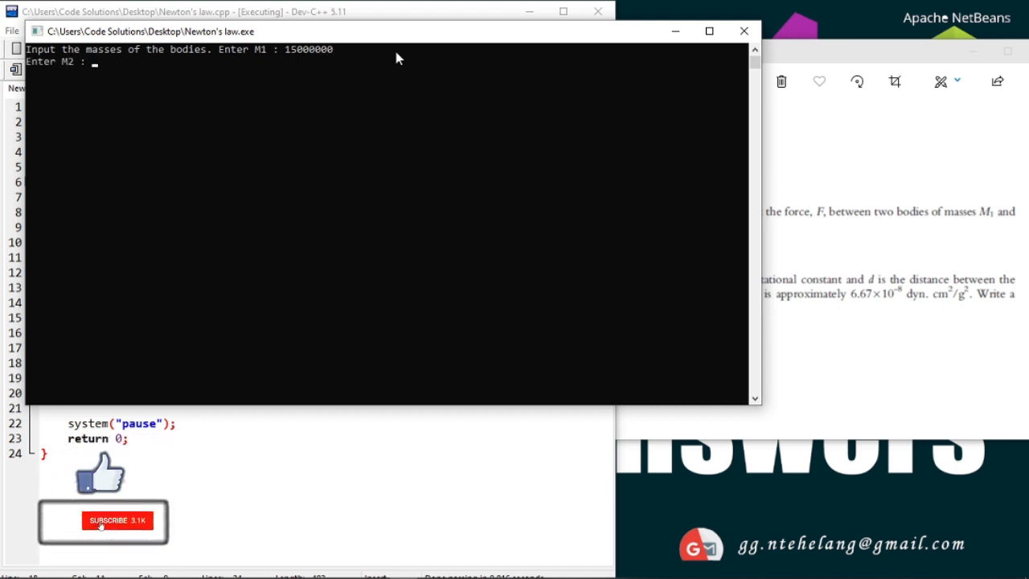
text(1000000)
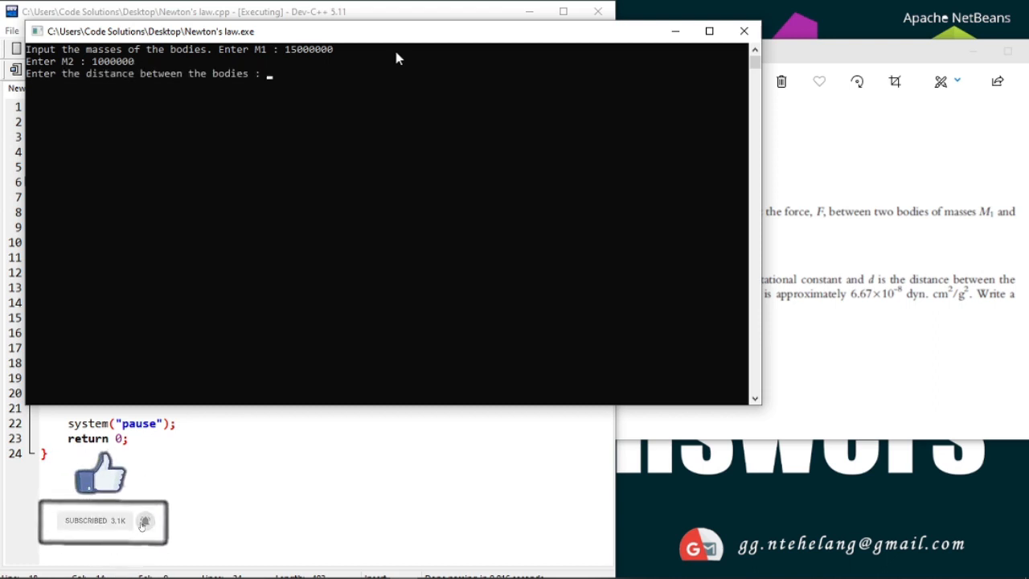
text(30000)
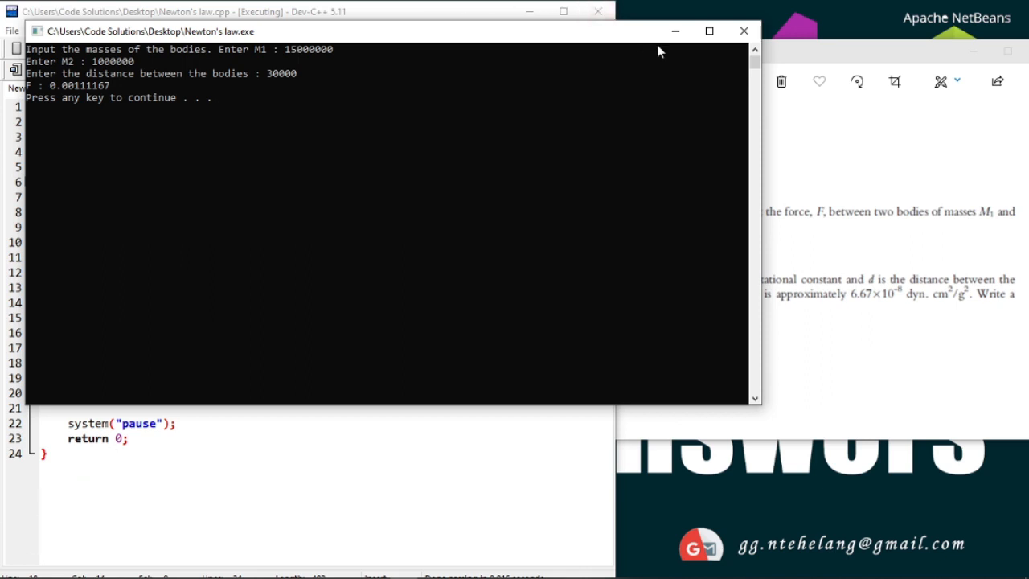
mouse_move(746, 31)
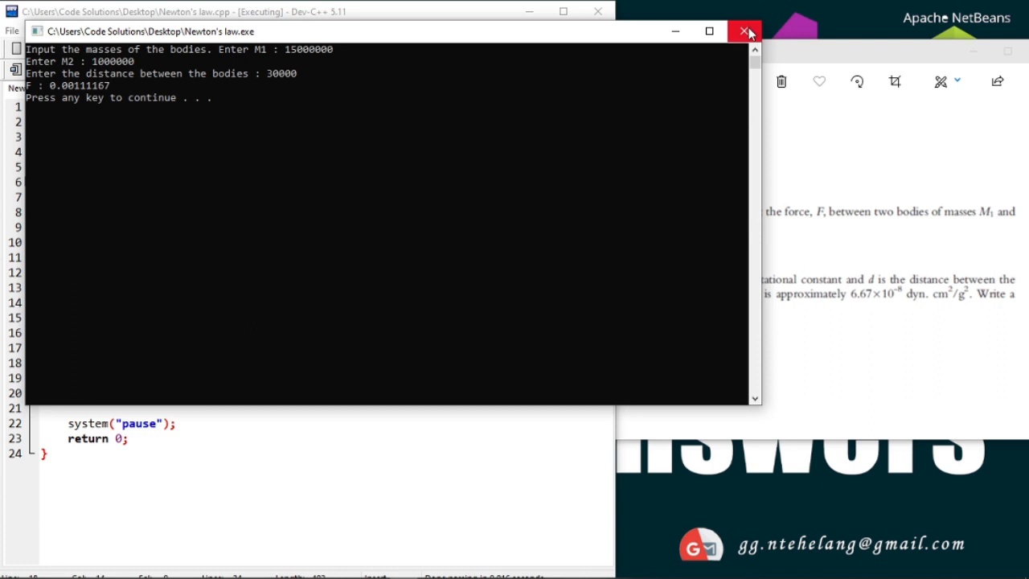
mouse_move(745, 32)
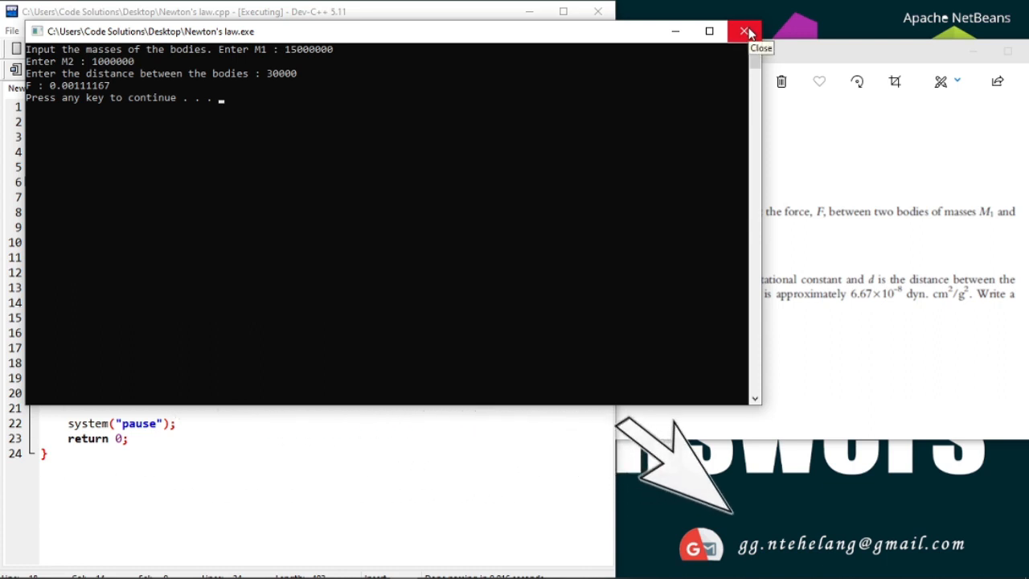
click(744, 31)
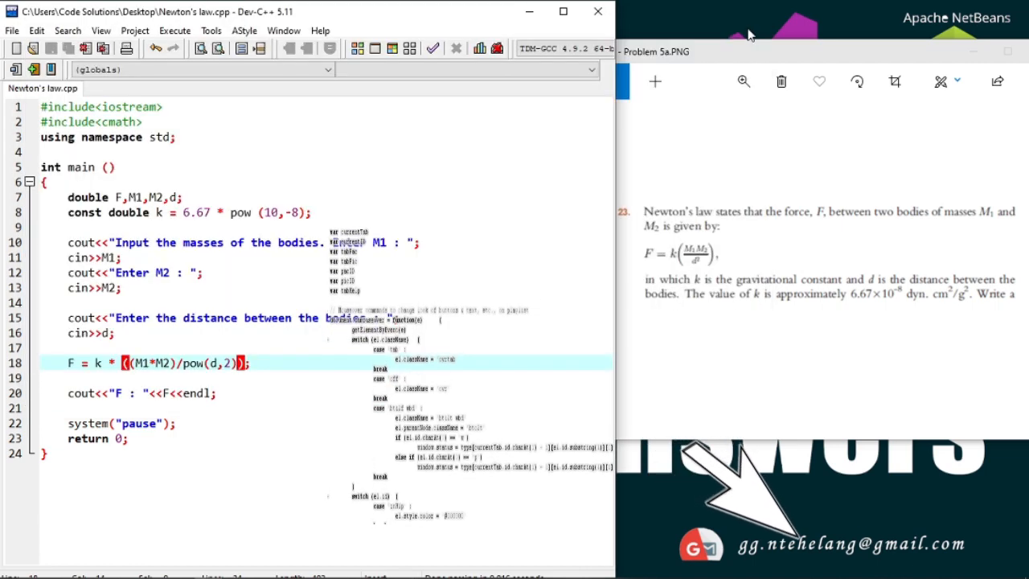